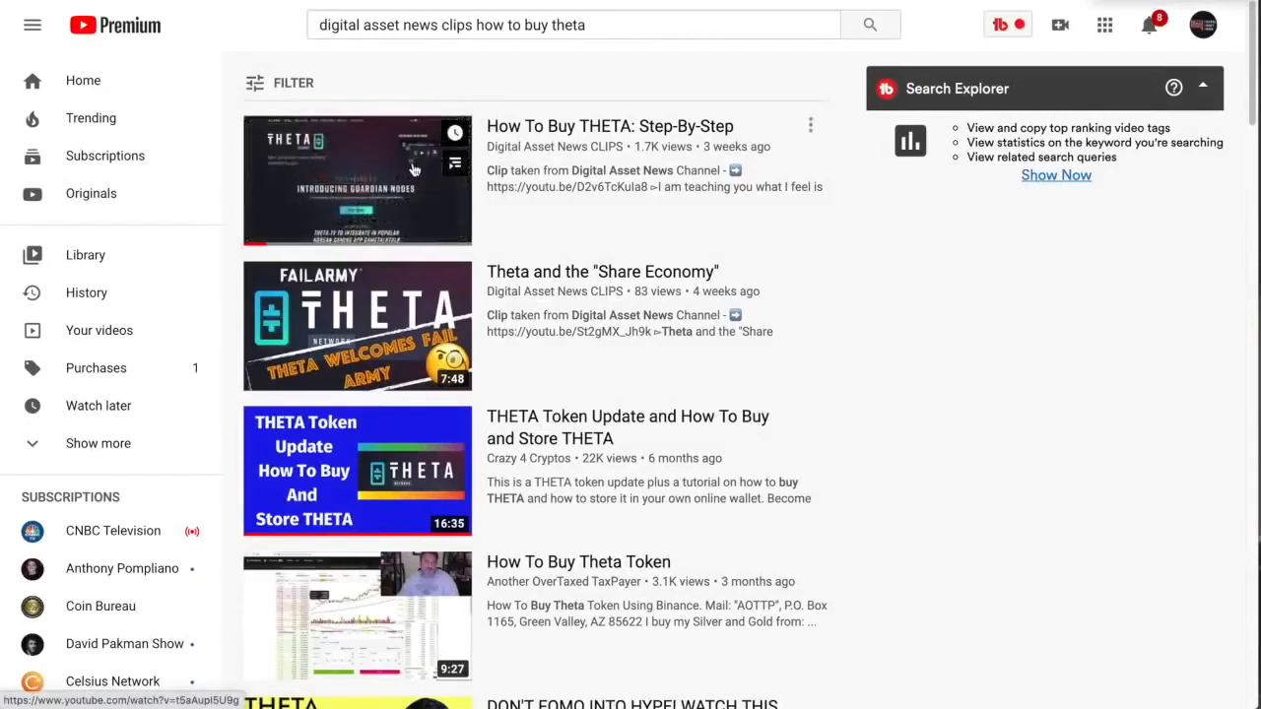
mouse_move(414, 168)
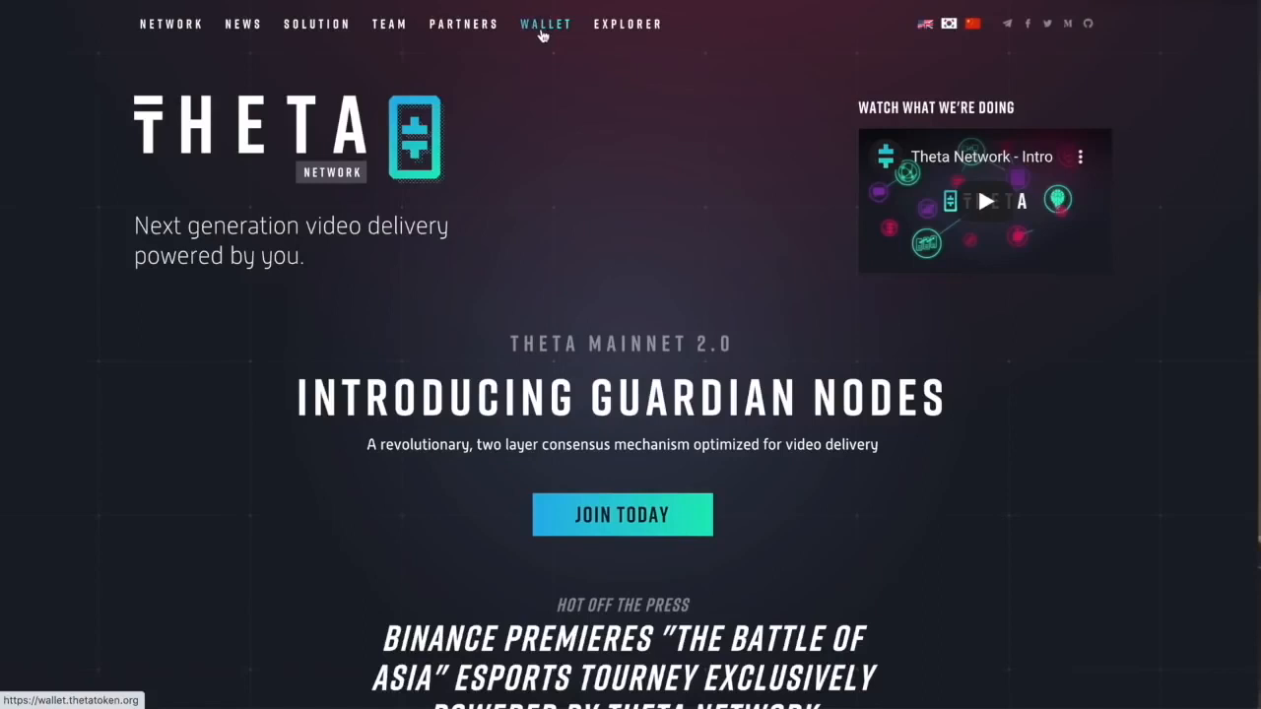
mouse_move(552, 37)
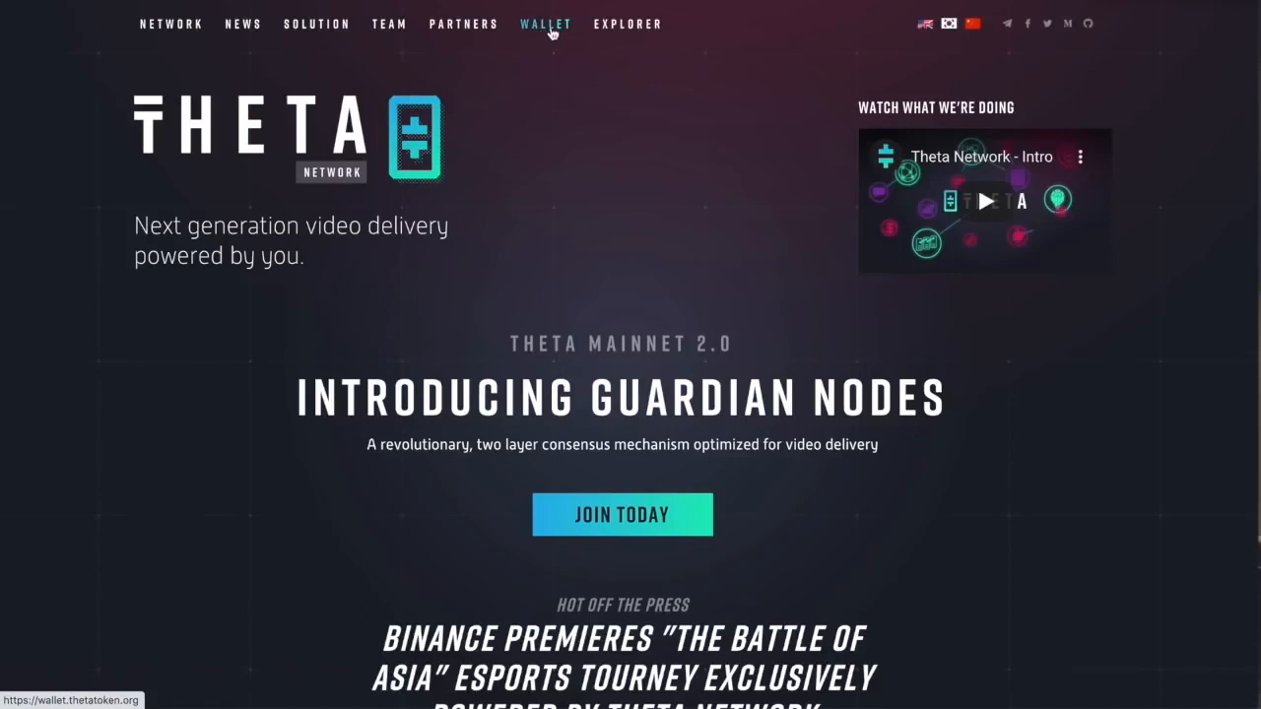
Reach the Theta web wallet unlock page, then switch to the Crazy 4 Cryptos homepage
left_click(545, 24)
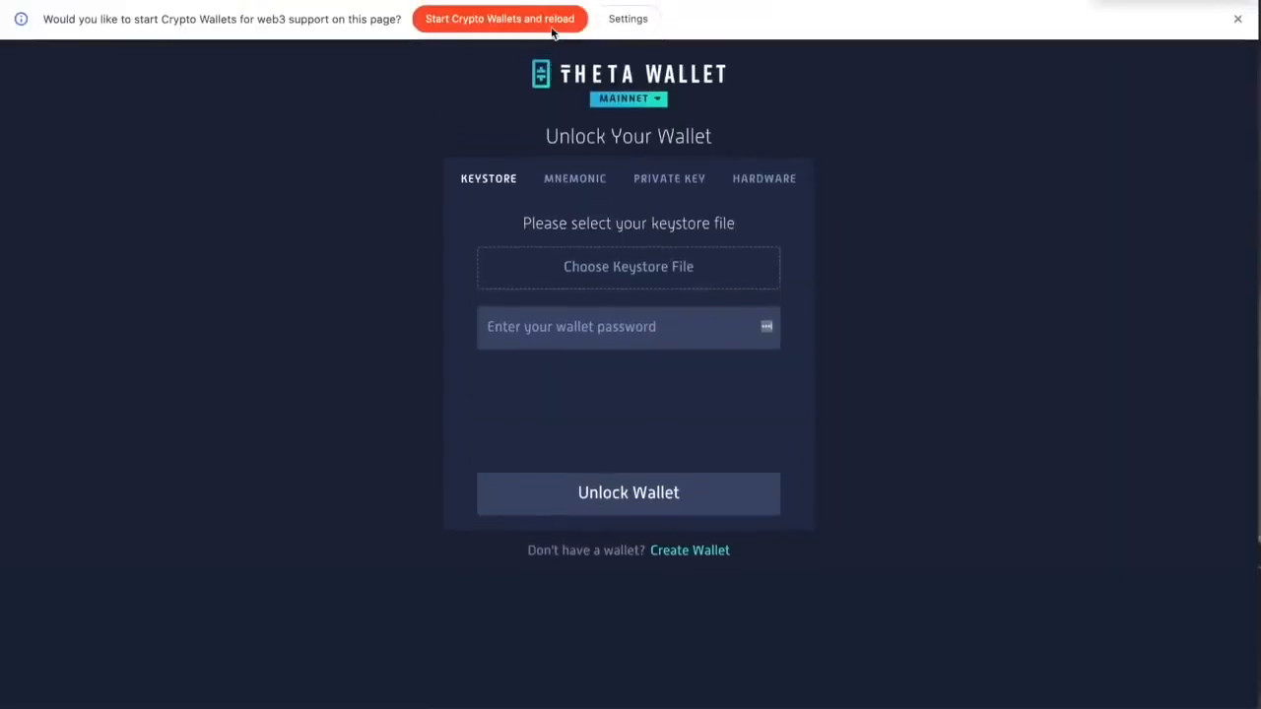
mouse_move(813, 110)
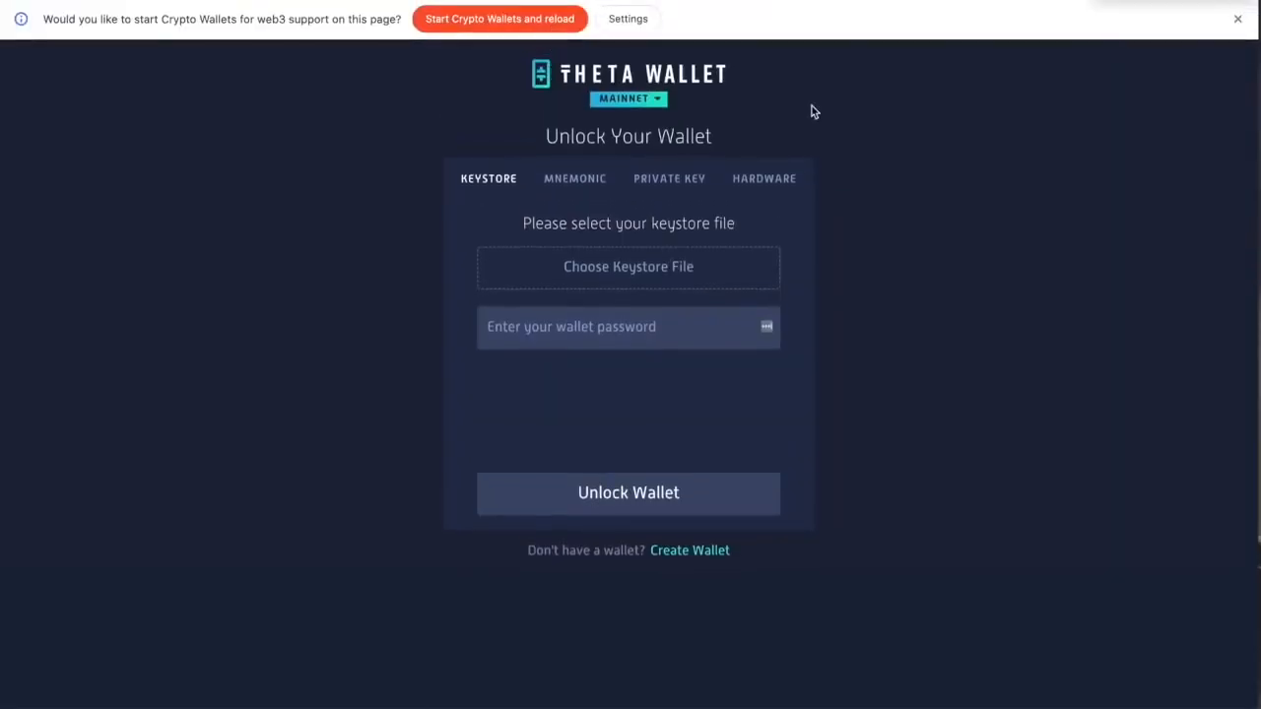
left_click(654, 27)
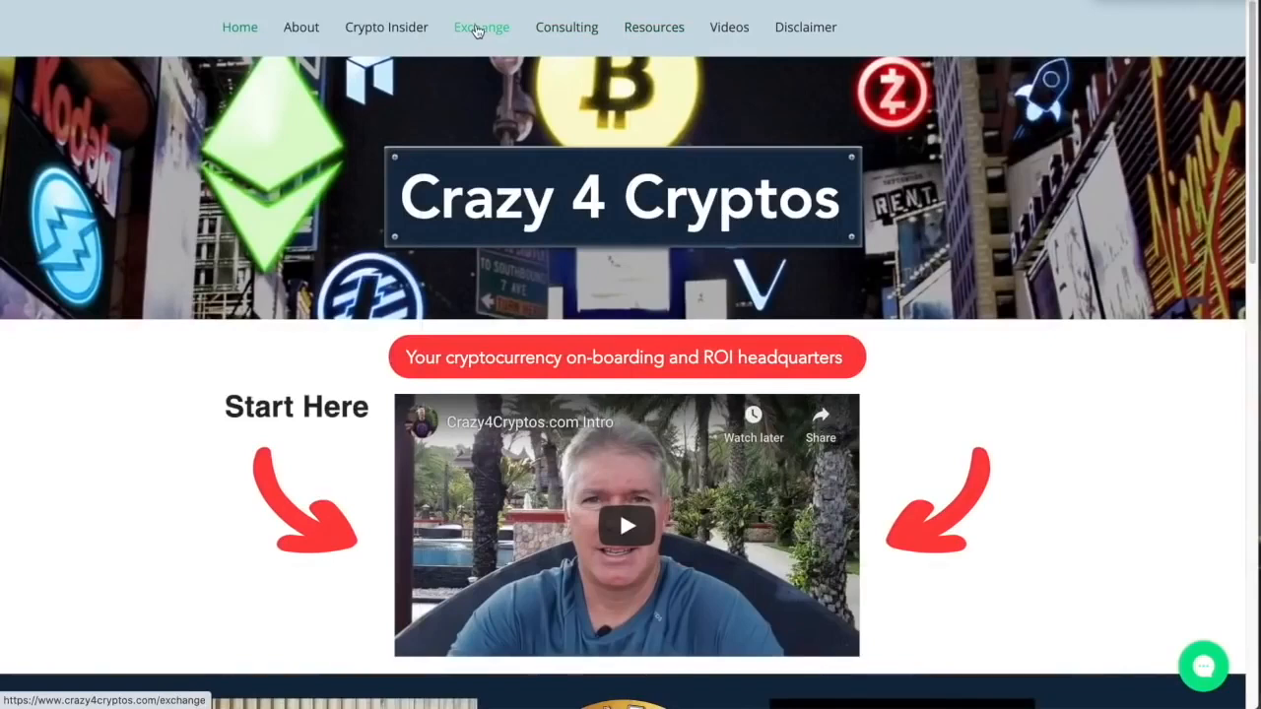
Go to the Crazy 4 Cryptos Exchange page with its ChangeNOW swap box
left_click(480, 26)
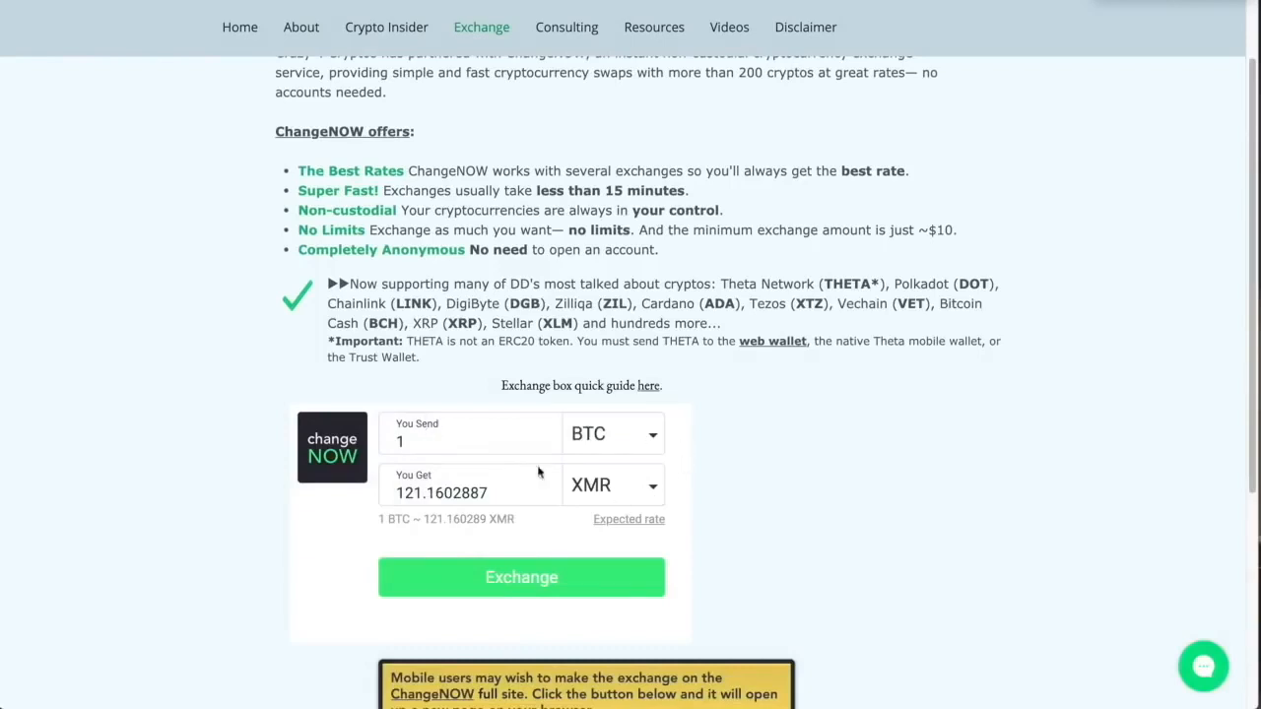
left_click(613, 433)
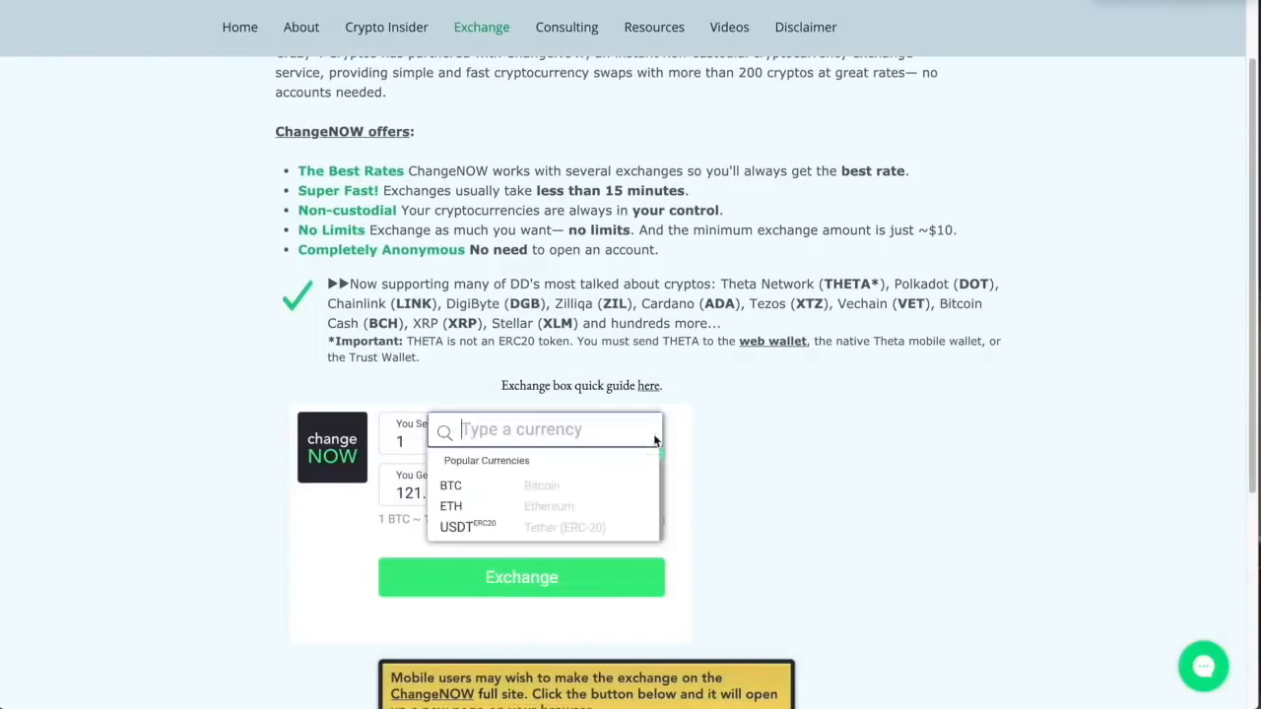
type("ad")
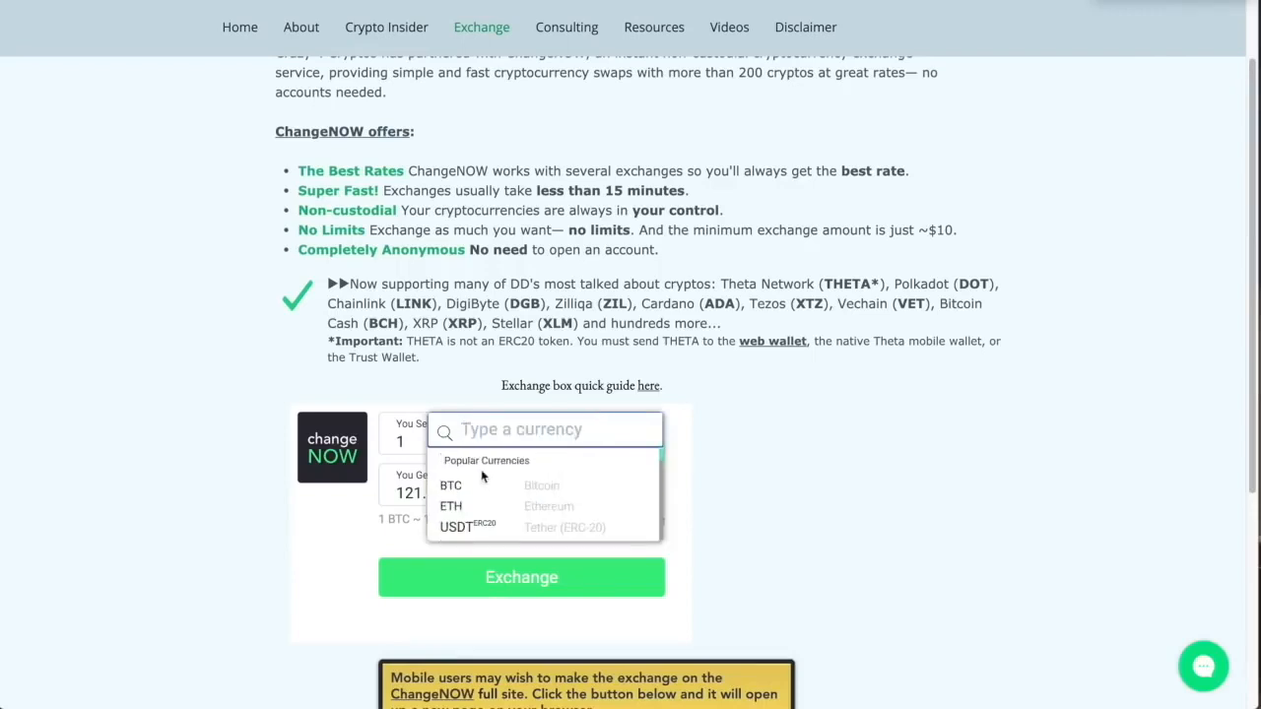
mouse_move(468, 527)
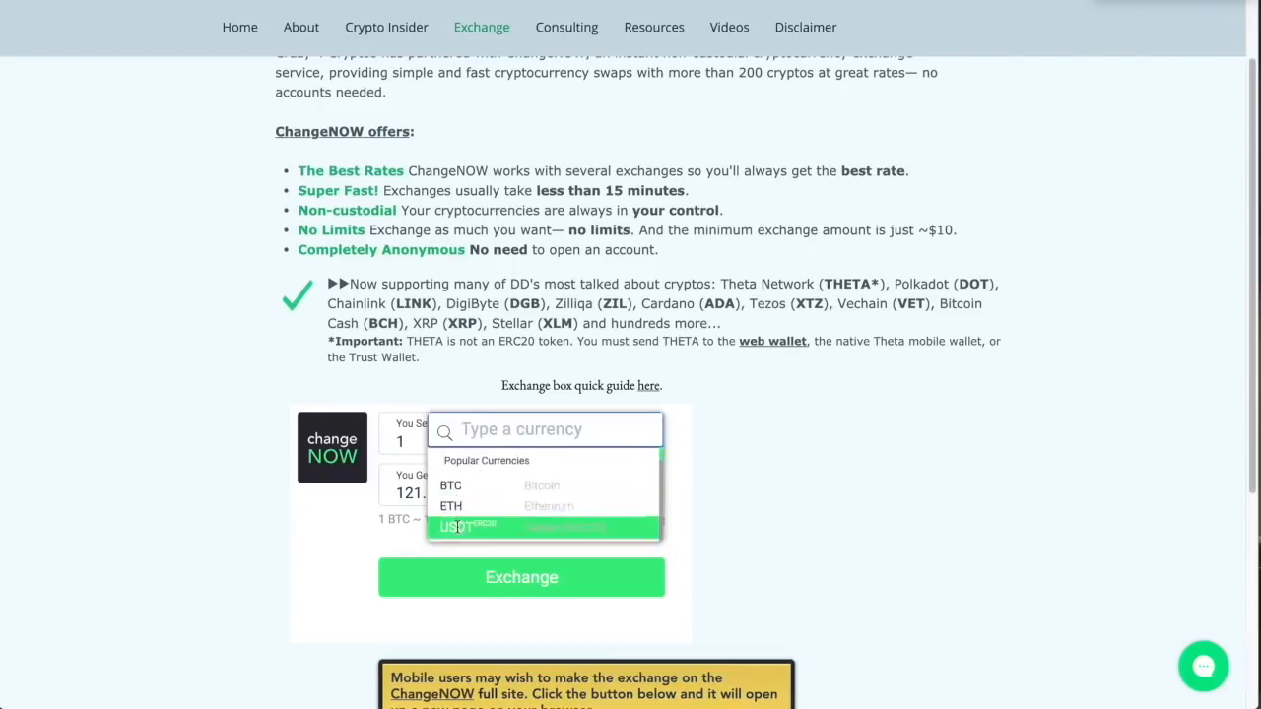
type("ada")
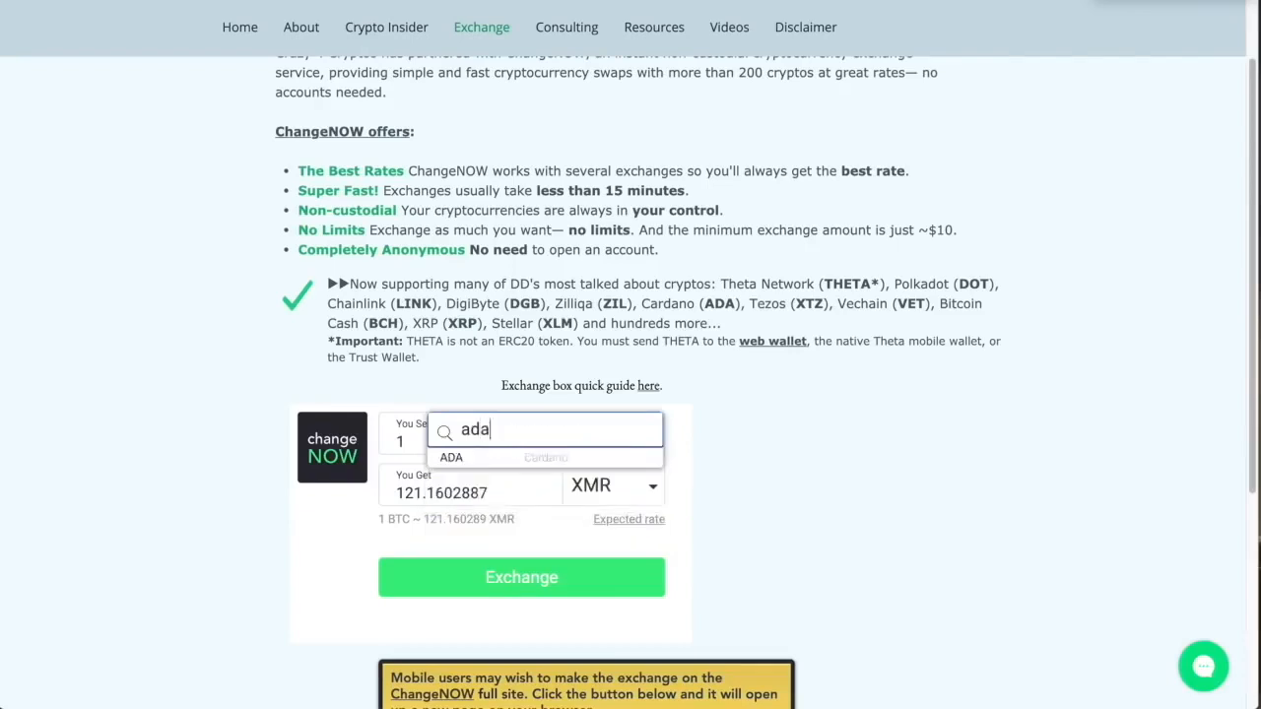
type("thet")
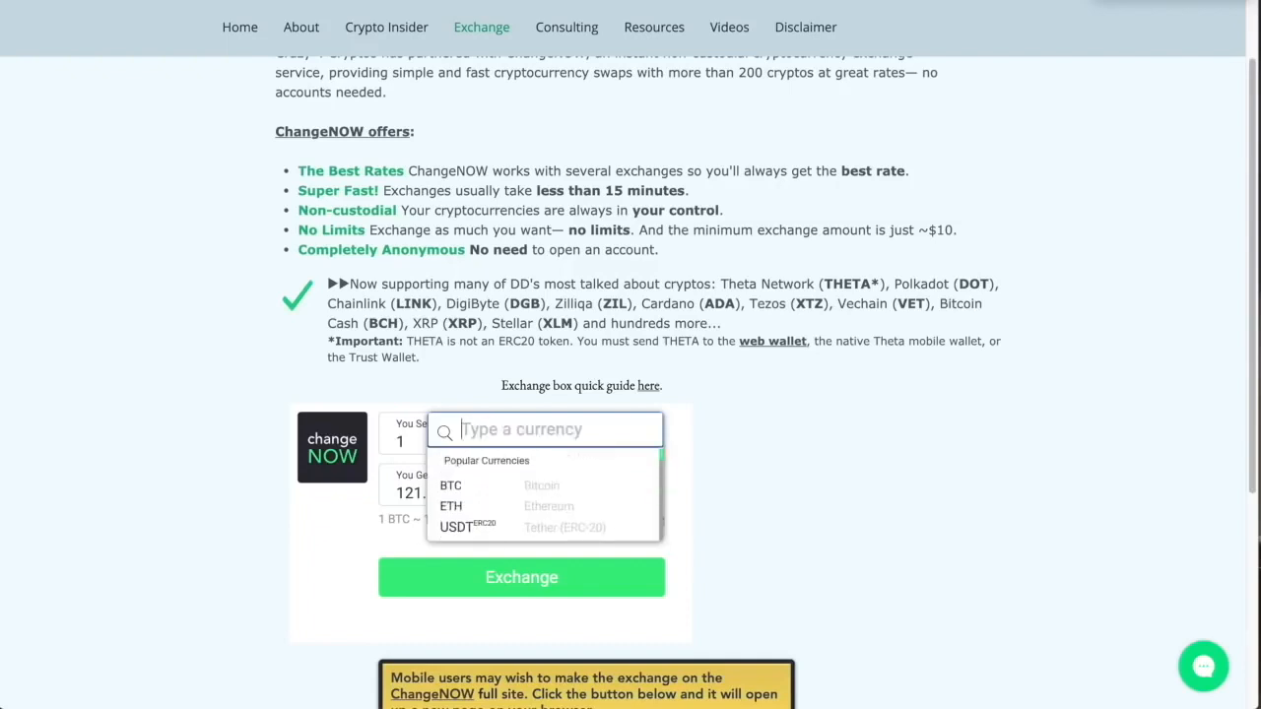
type("t")
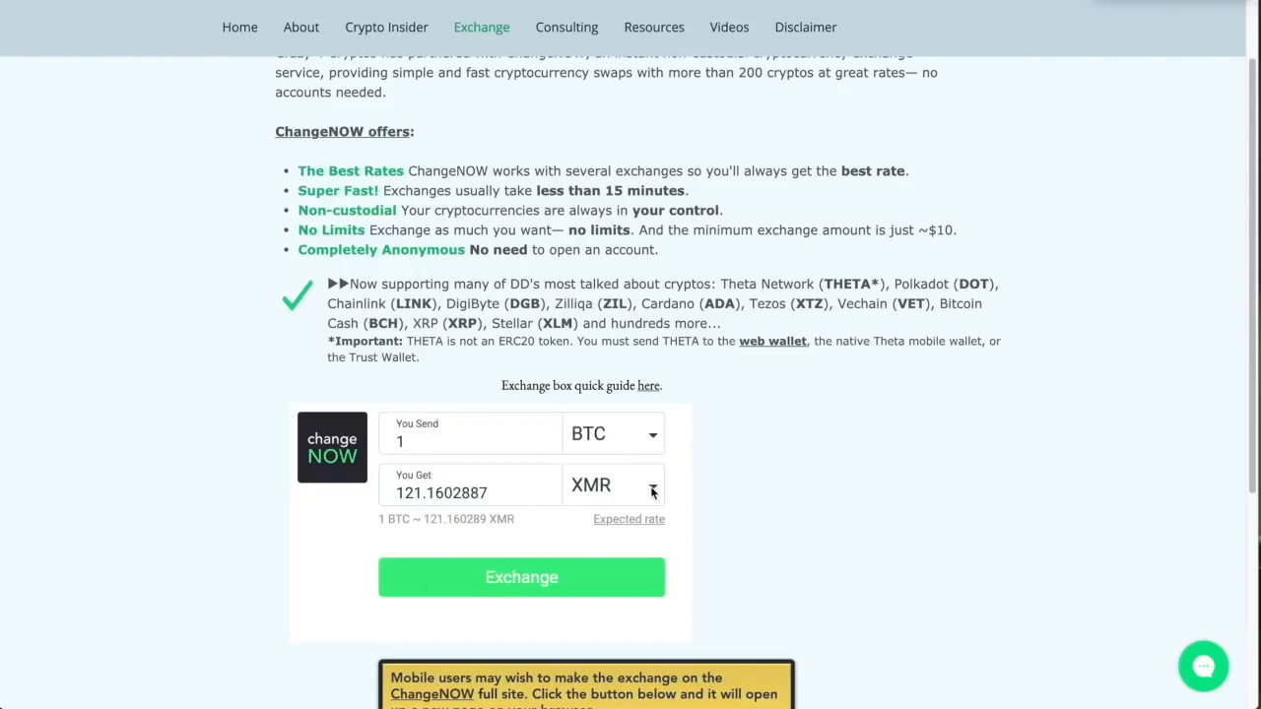
Choose THETA as the coin to receive and enter .010 BTC to send, quoting about 209.72 THETA
type("theta")
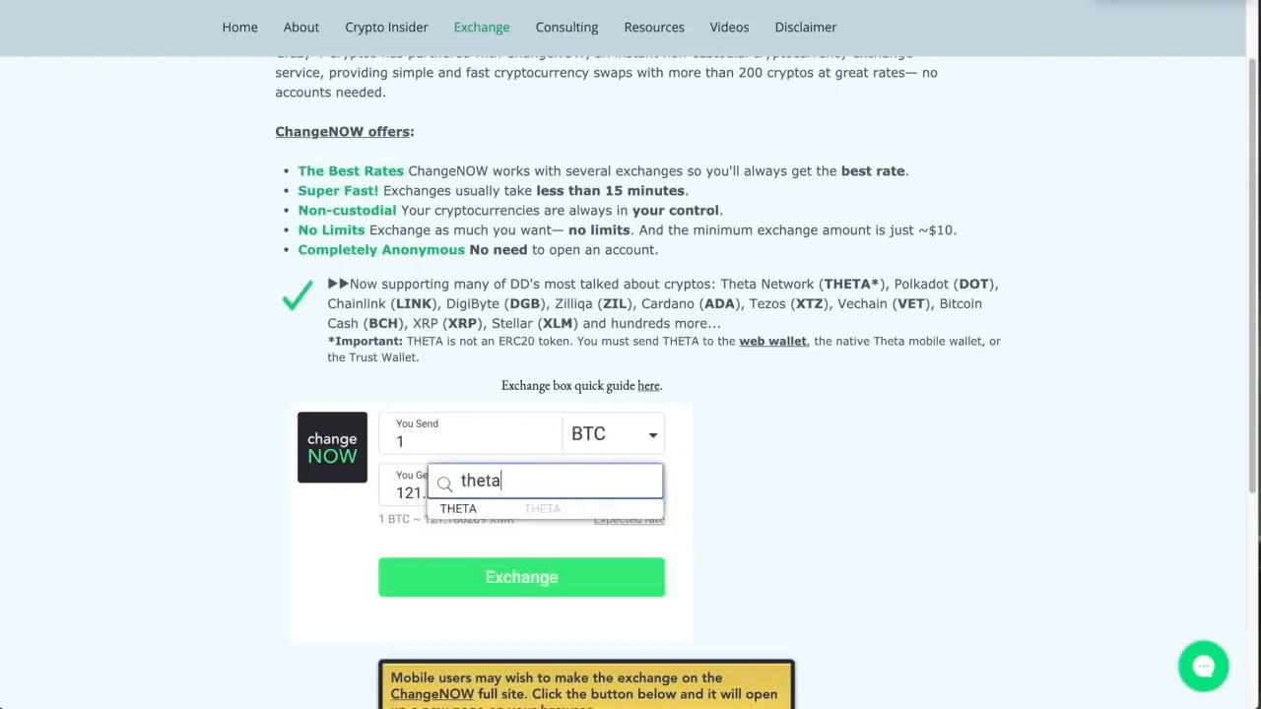
left_click(458, 509)
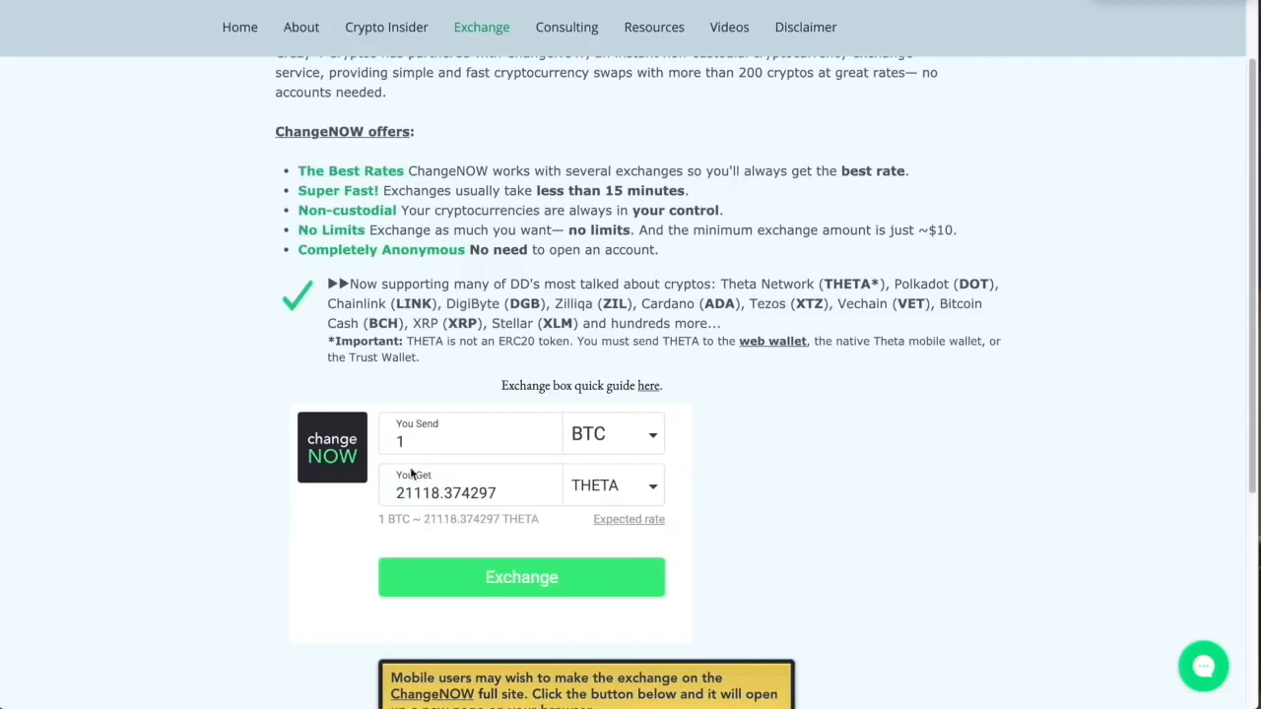
mouse_move(414, 446)
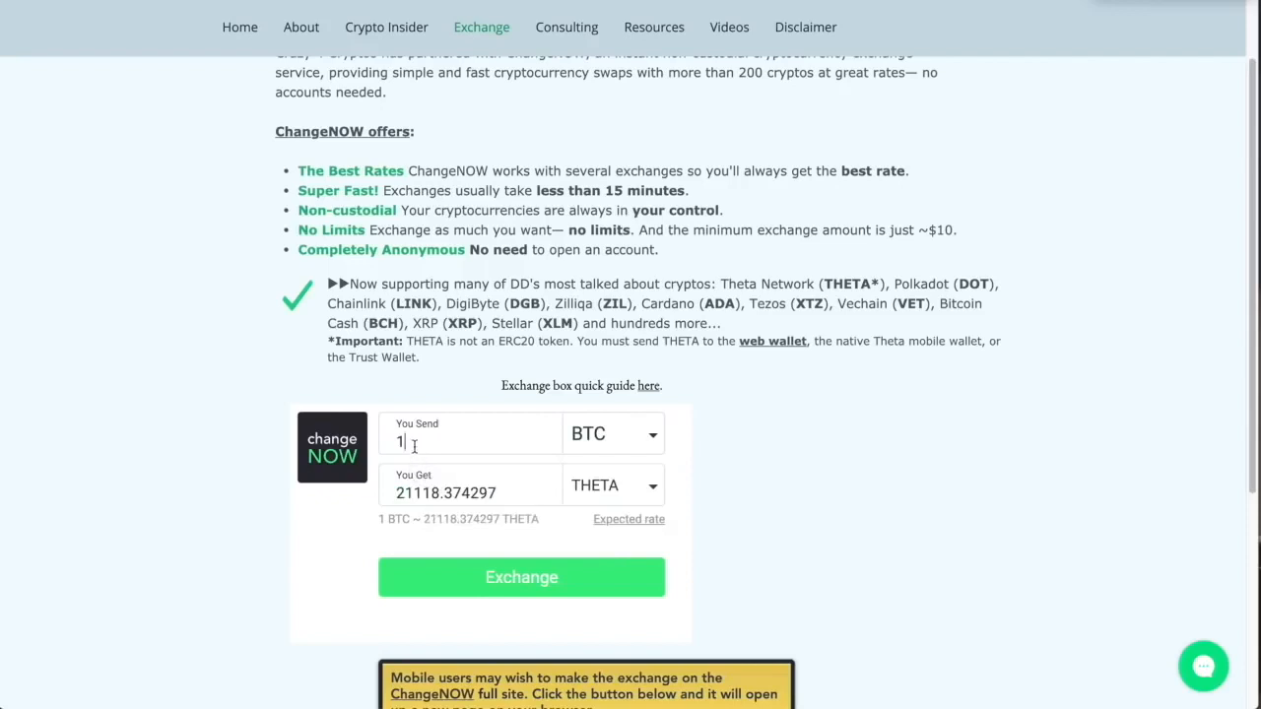
type(".00")
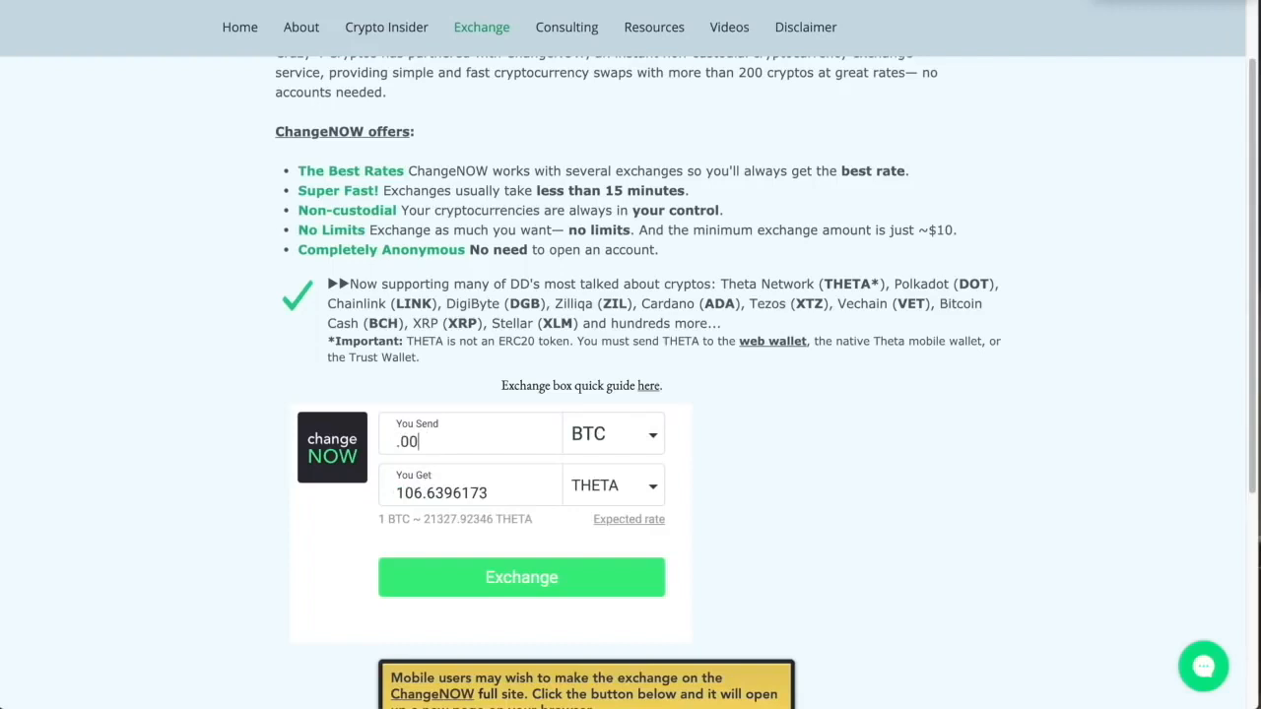
type("1")
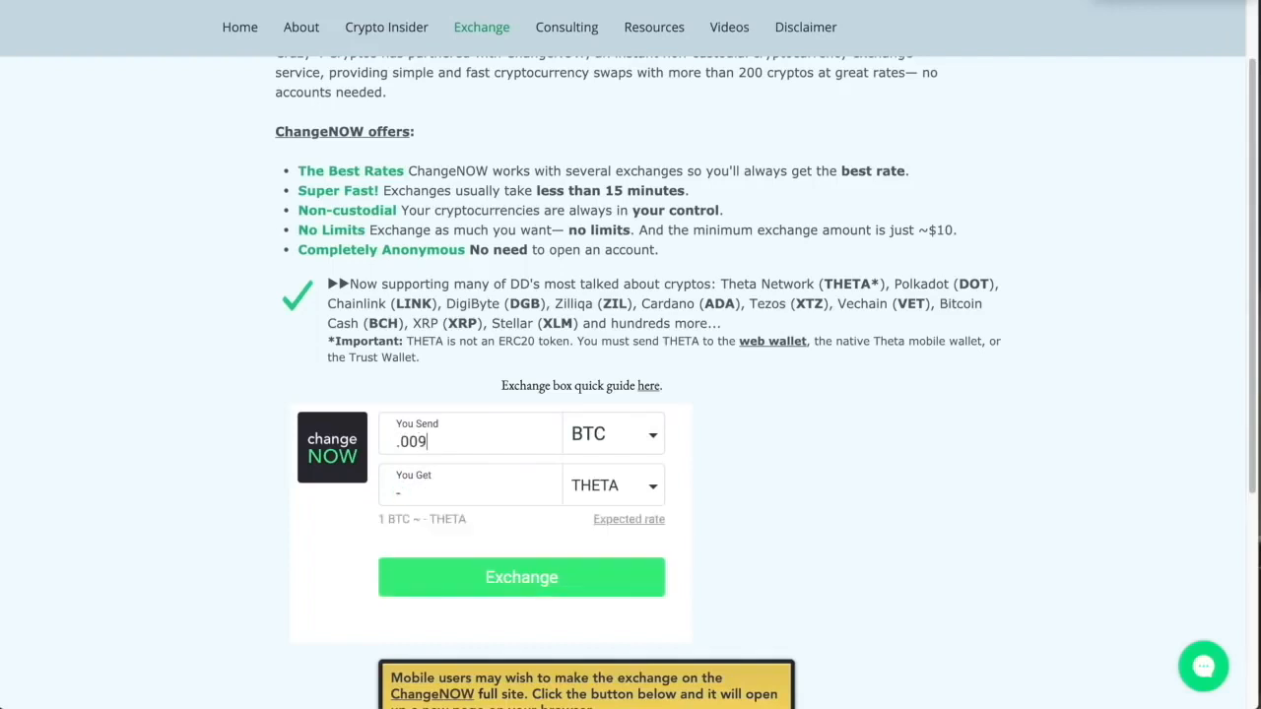
key("Backspace")
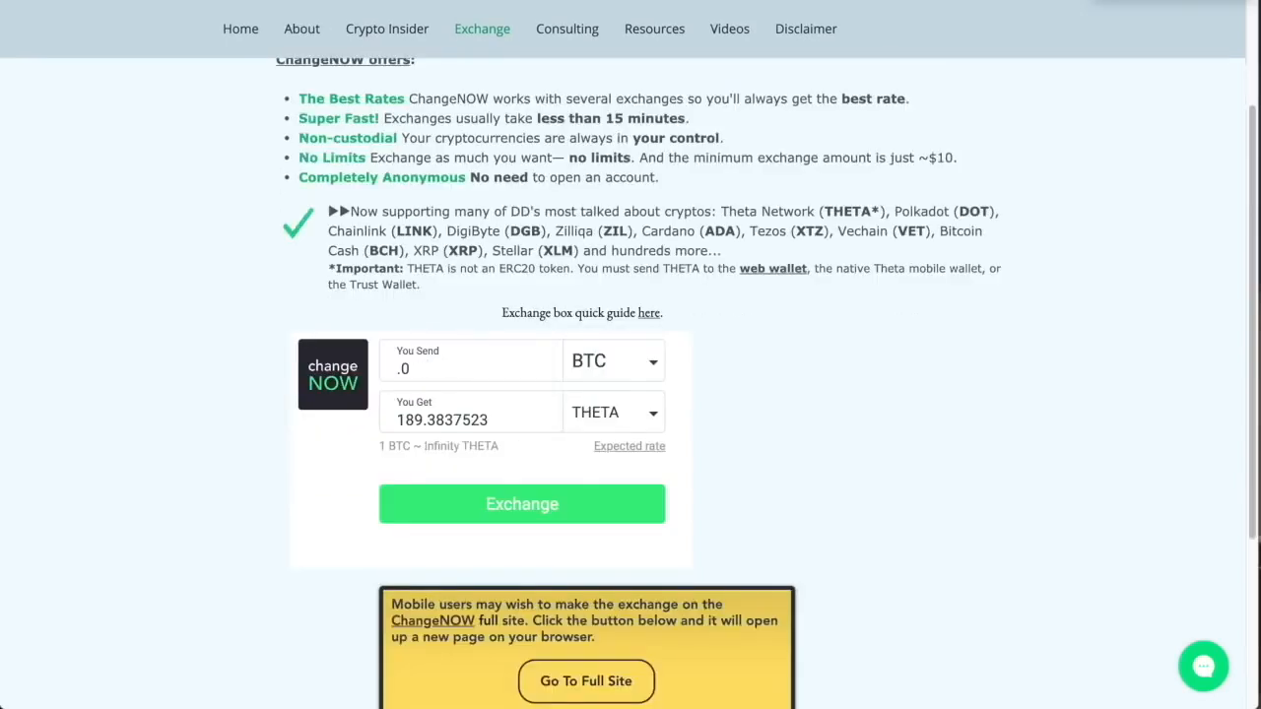
type("10")
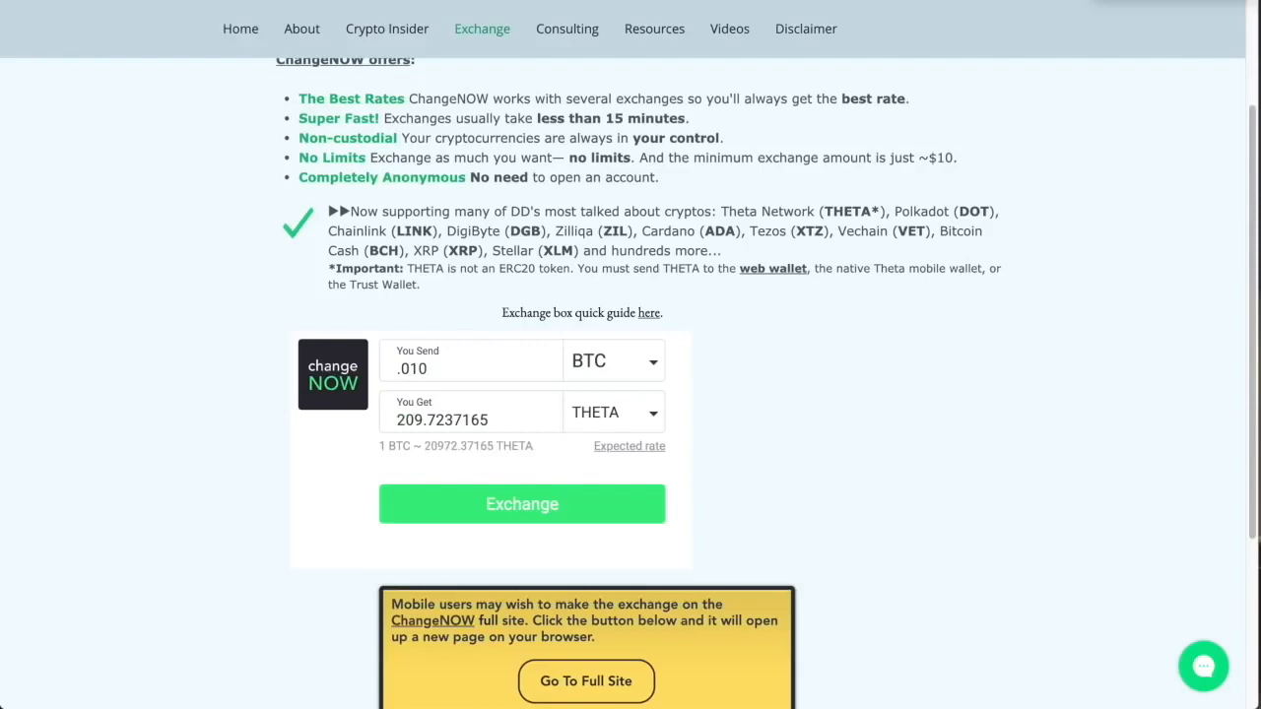
mouse_move(693, 533)
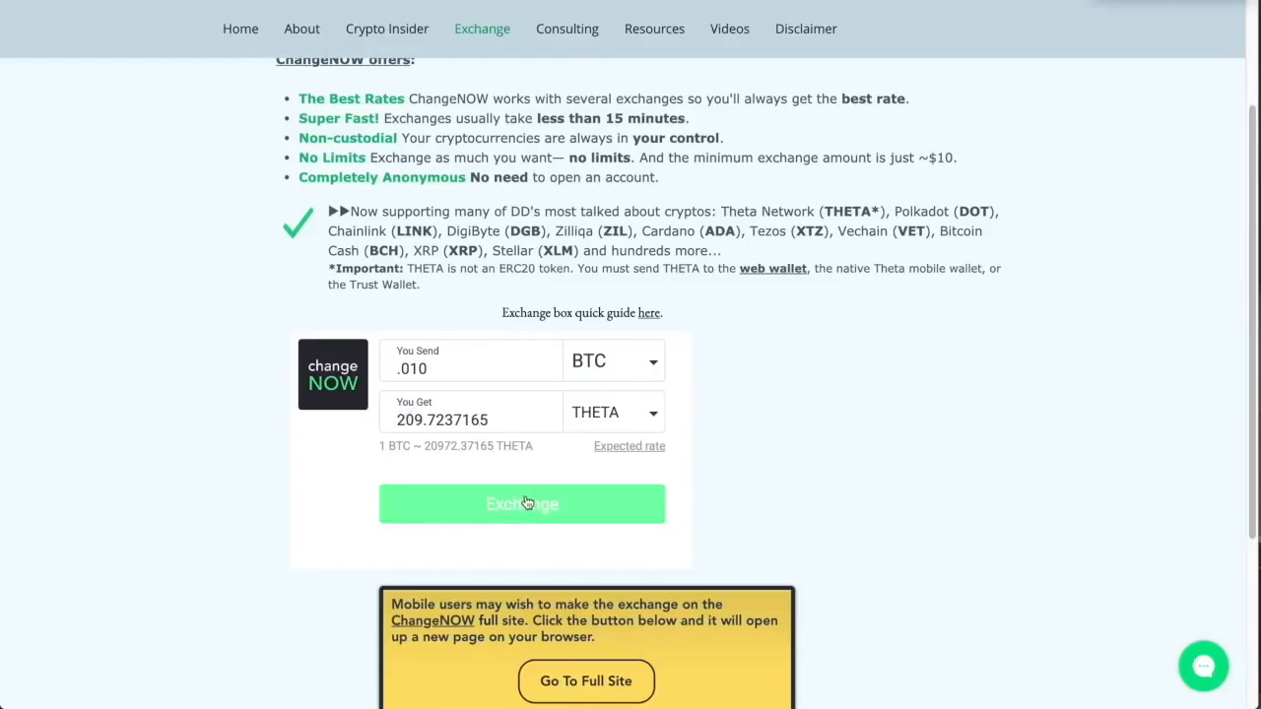
Start the 0.01 BTC to THETA exchange on ChangeNOW's full site
left_click(522, 503)
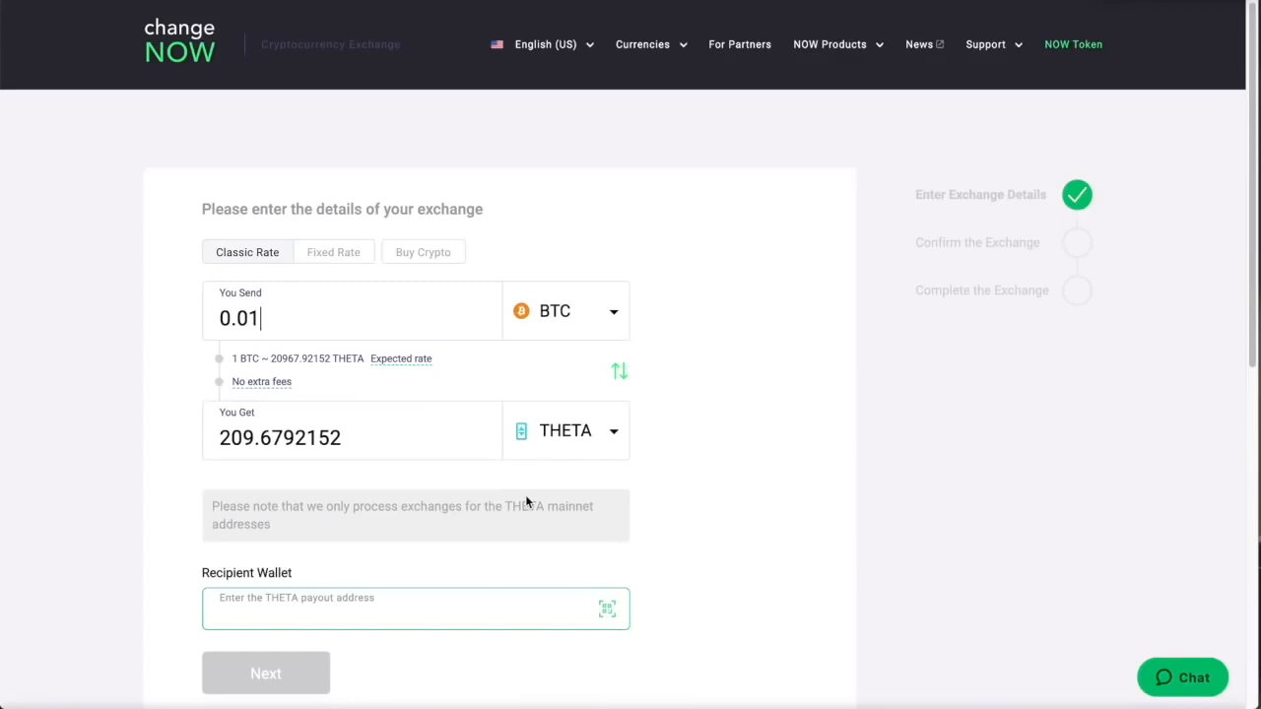
mouse_move(641, 308)
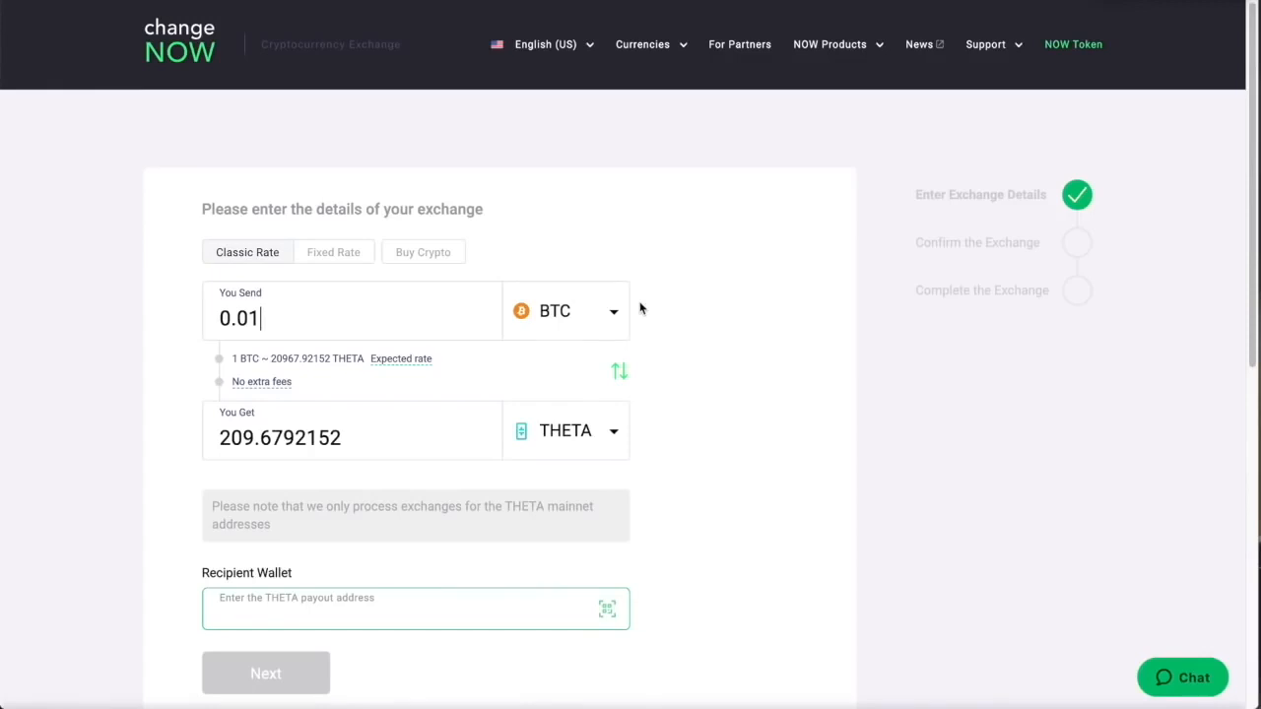
mouse_move(317, 608)
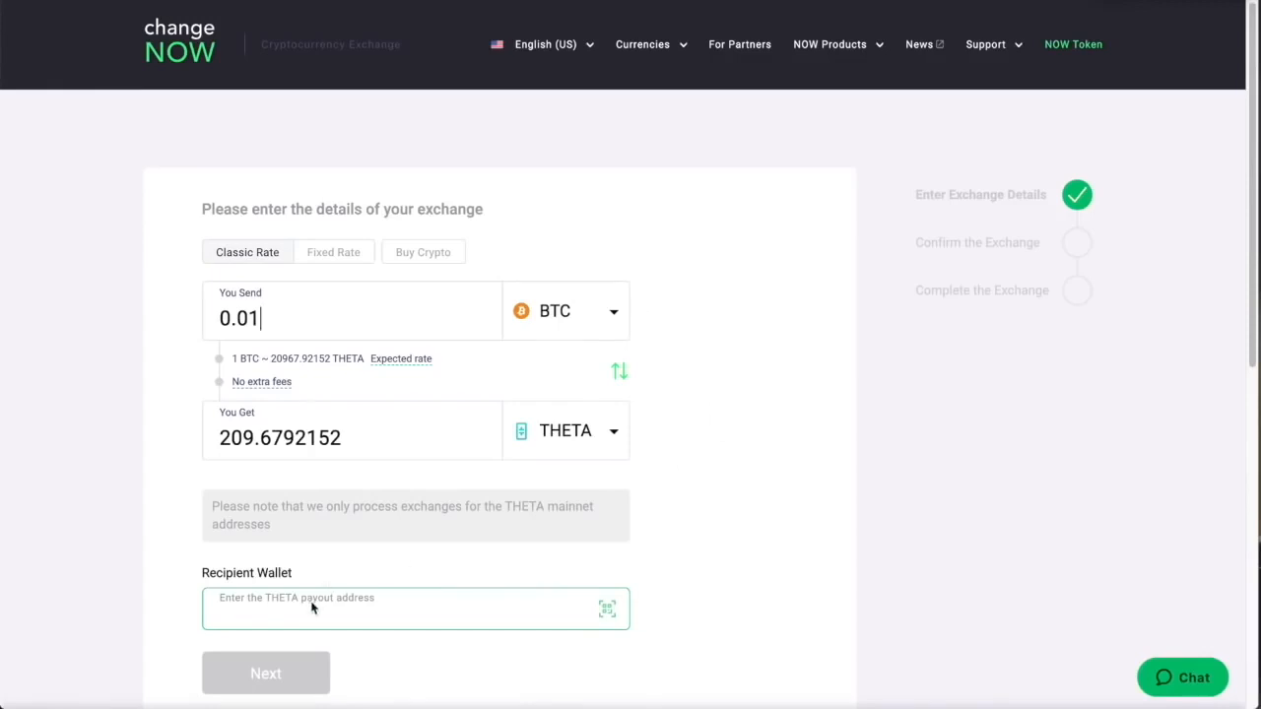
mouse_move(595, 547)
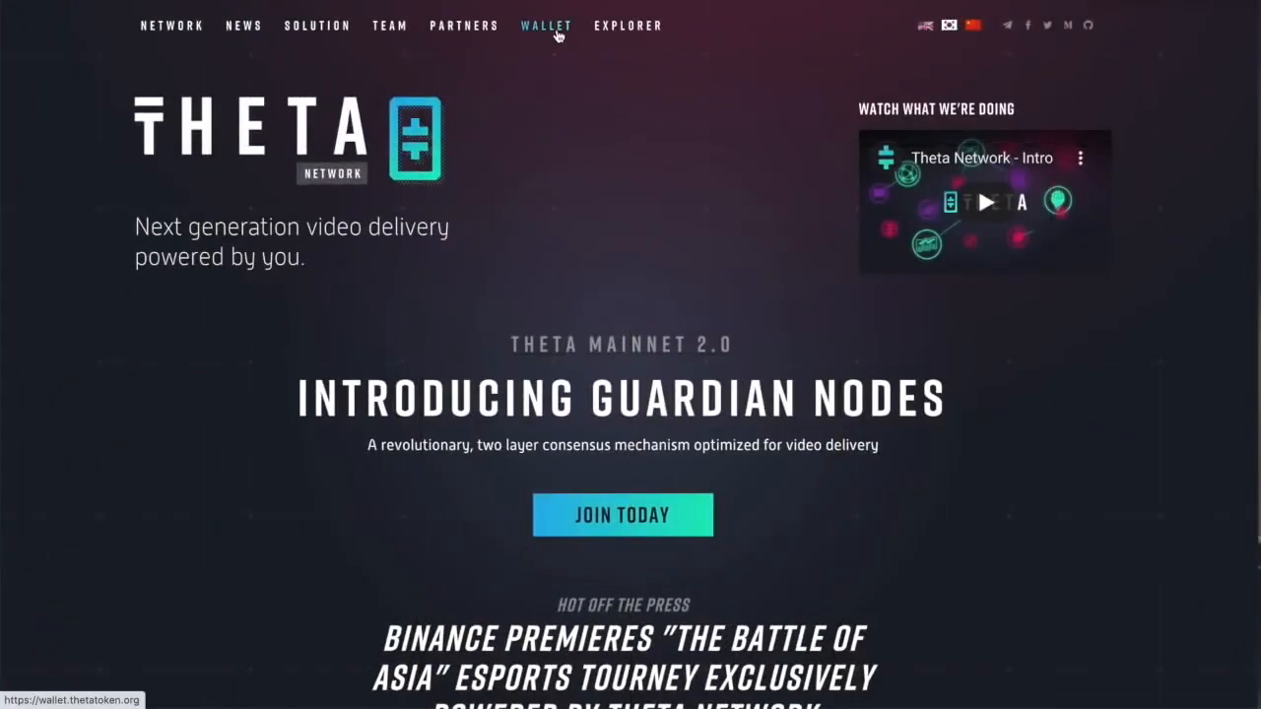
Reach the Theta Wallet unlock page at wallet.thetatoken.org
left_click(545, 25)
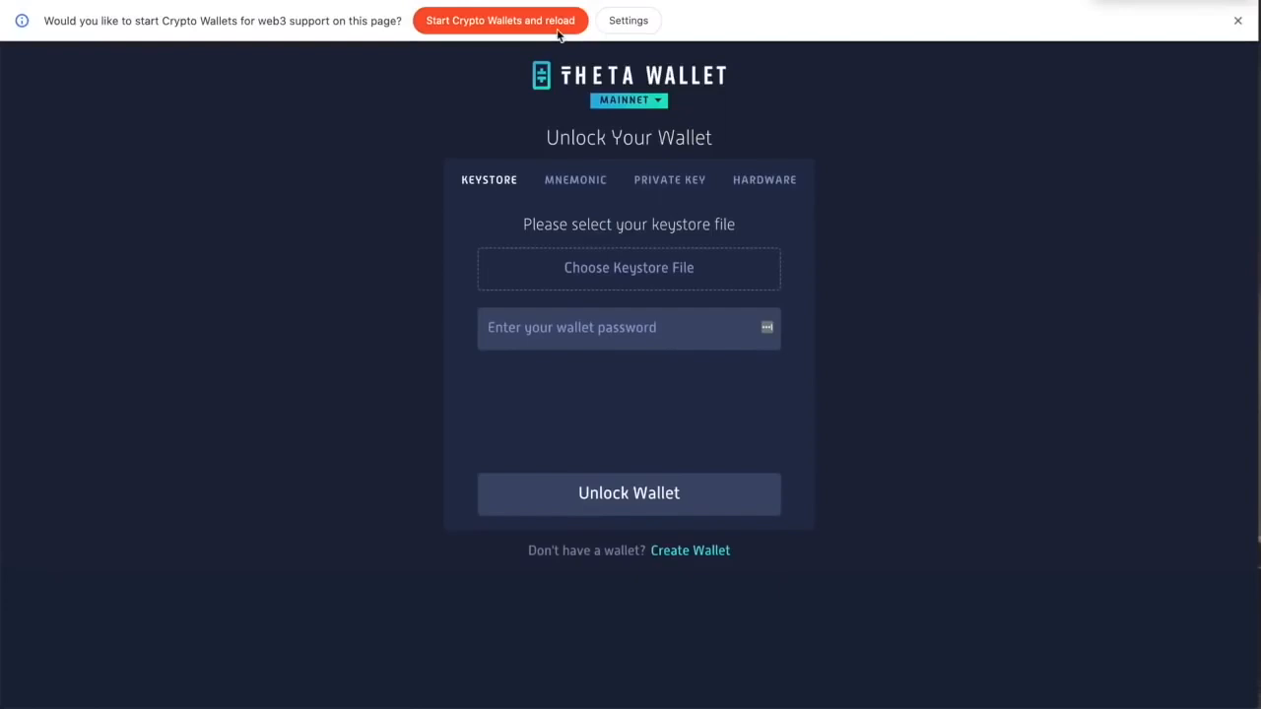
mouse_move(556, 44)
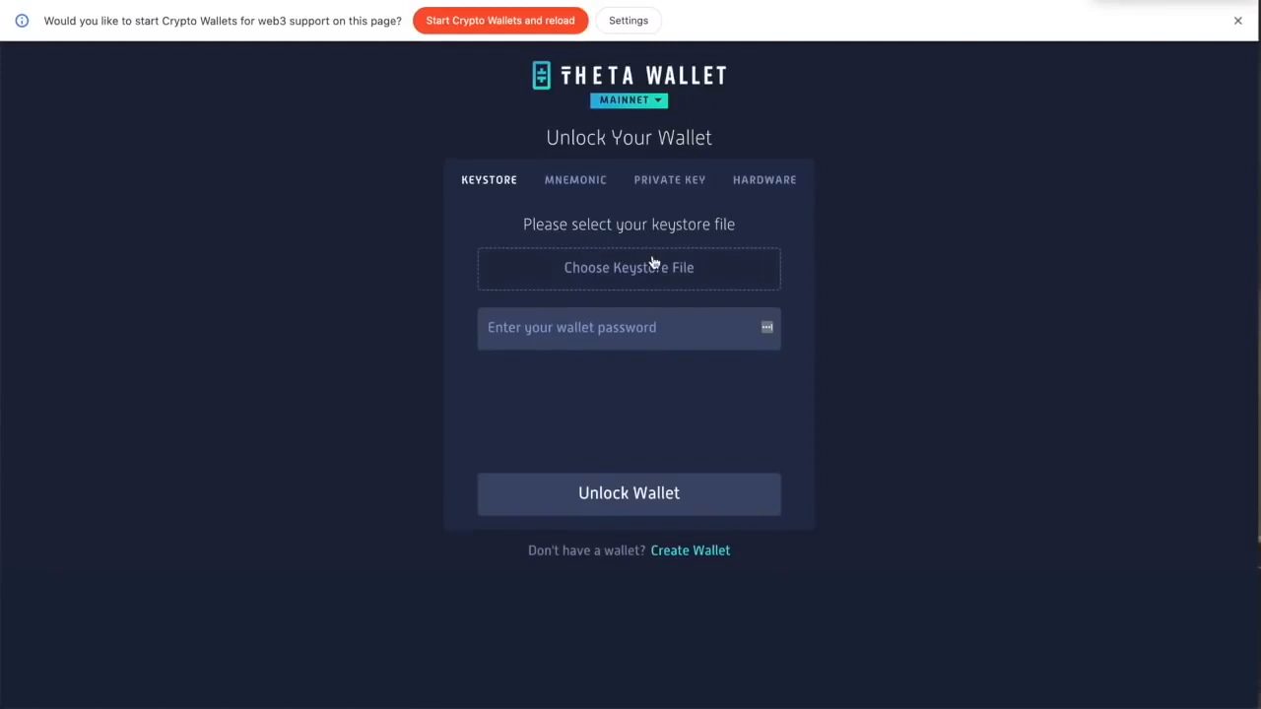
mouse_move(644, 275)
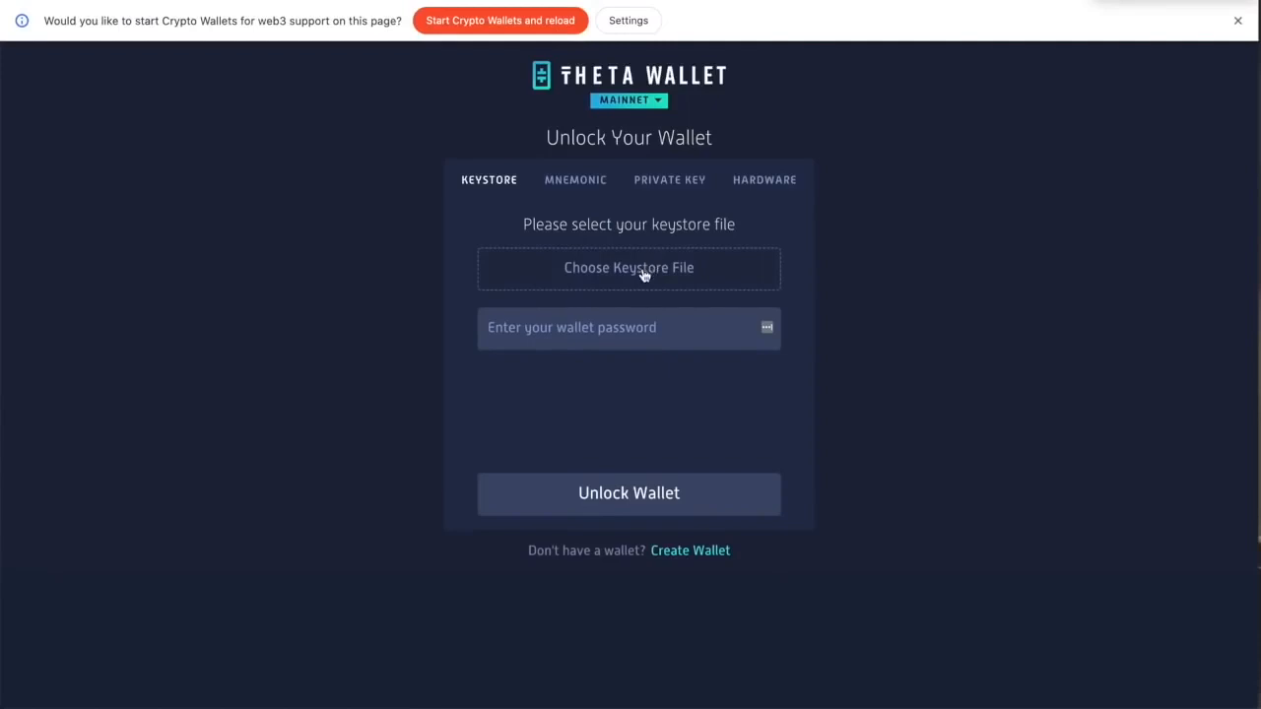
Load the wallet keystore file and enter the wallet password
left_click(628, 267)
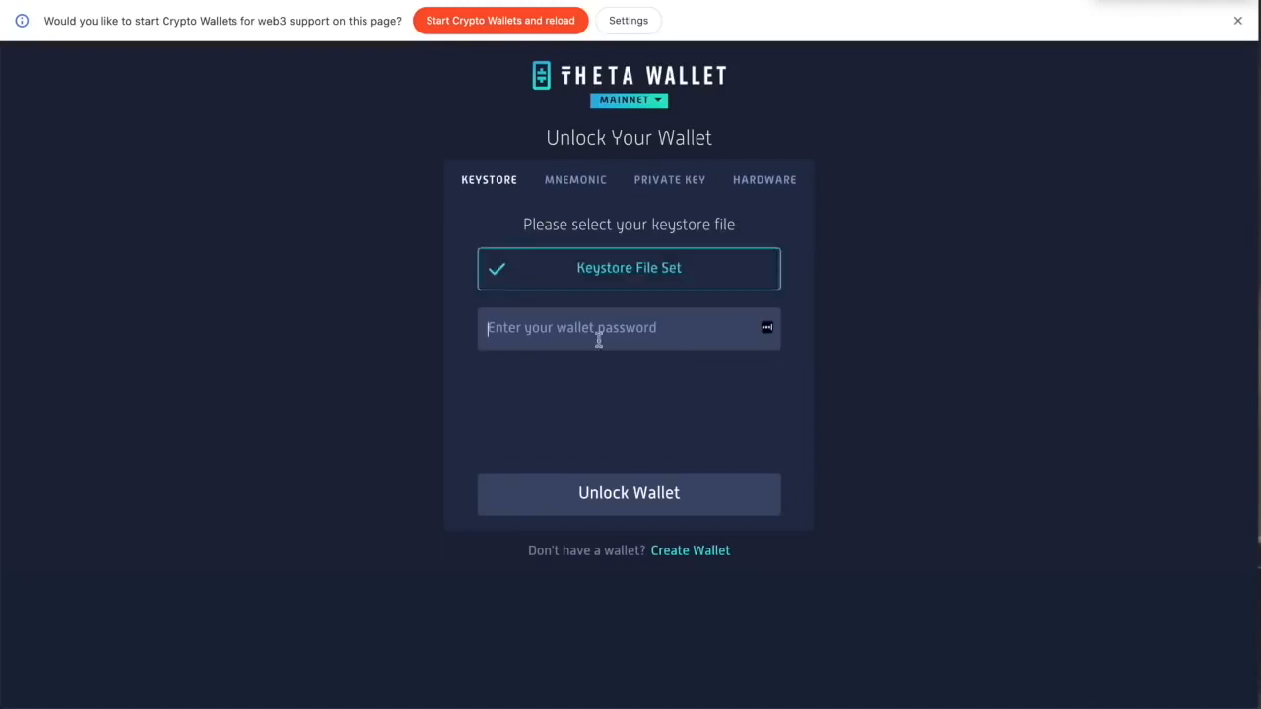
type("••")
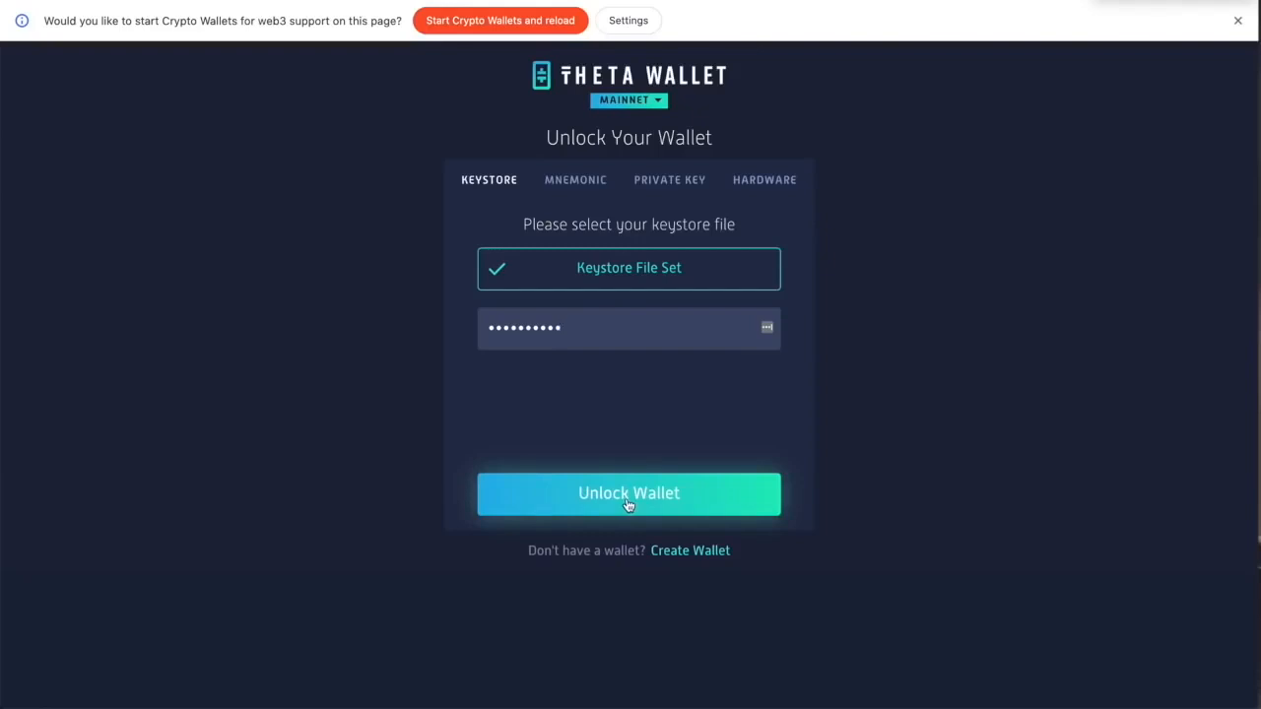
Unlock the wallet, revealing the 2,520.073831 Theta balance and received transactions
left_click(629, 493)
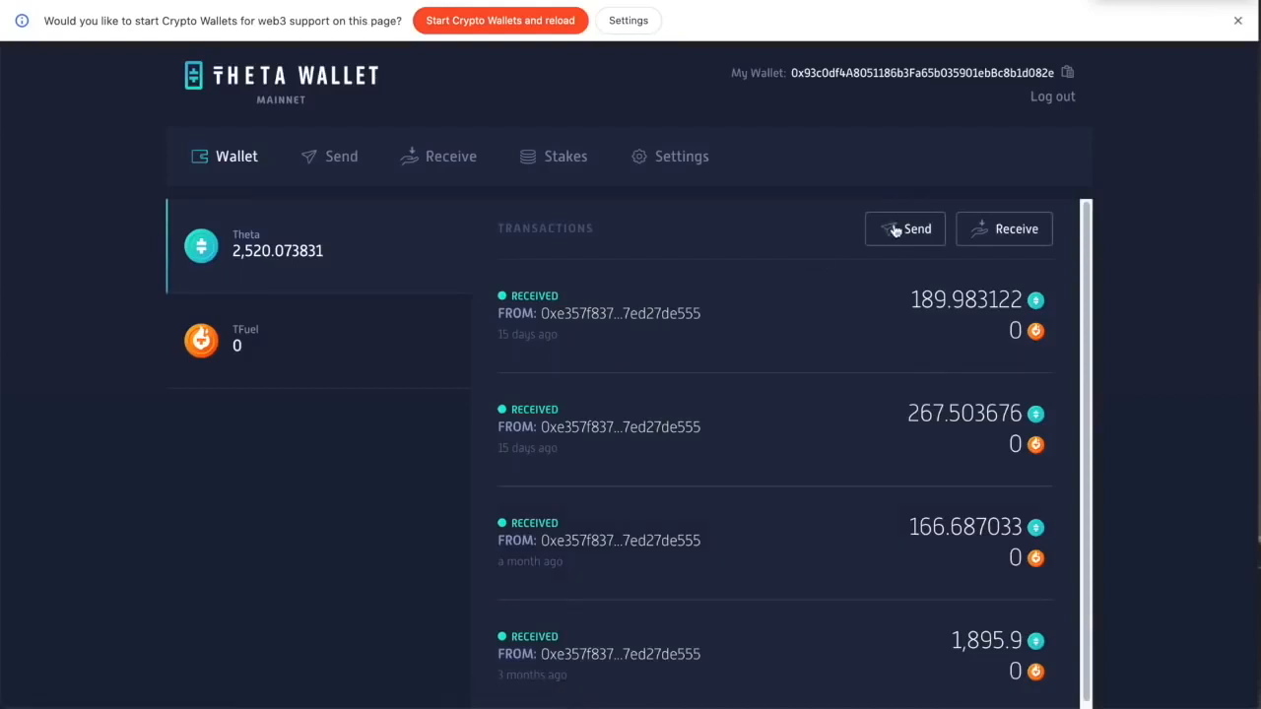
mouse_move(1004, 229)
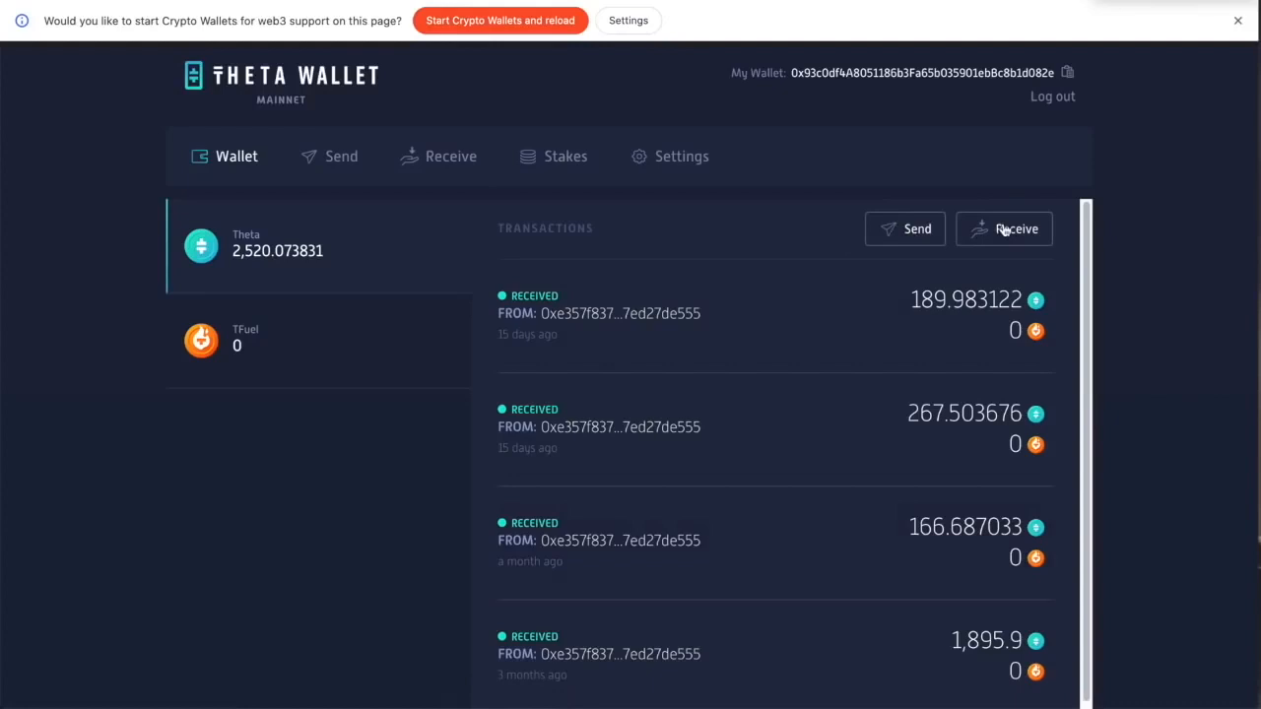
Show the wallet's public receiving address and copy it
left_click(1004, 228)
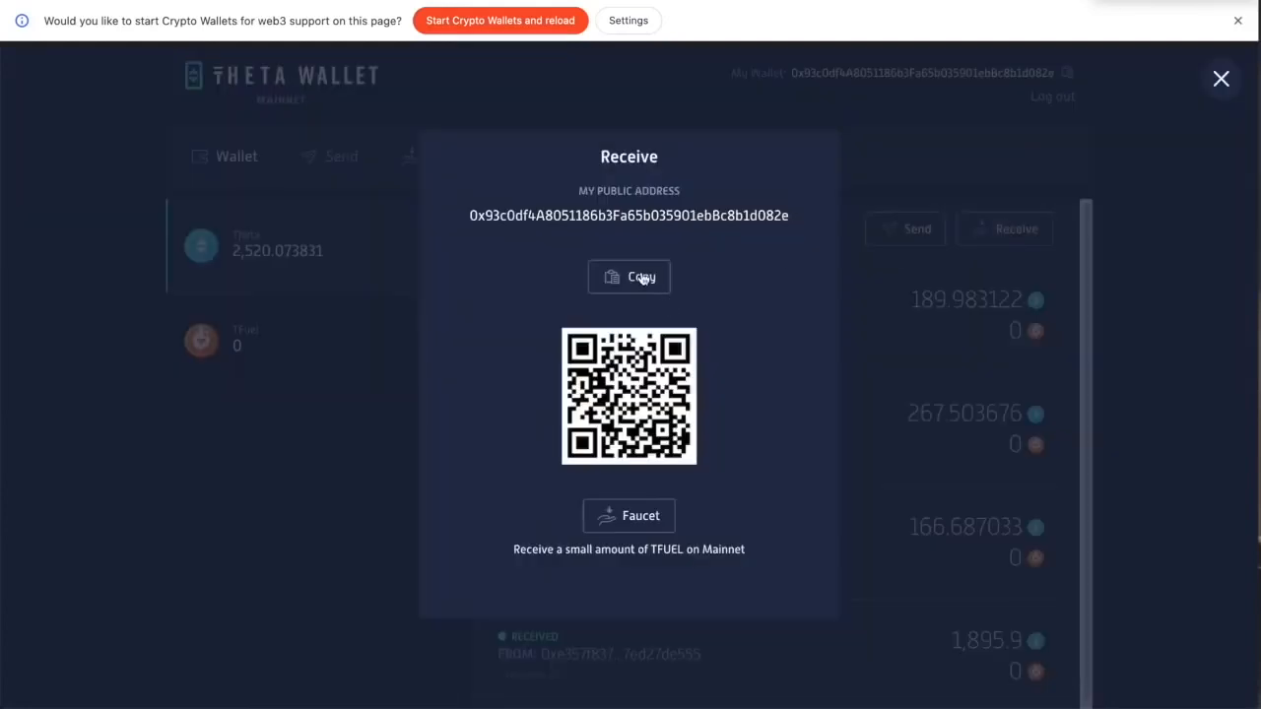
left_click(628, 277)
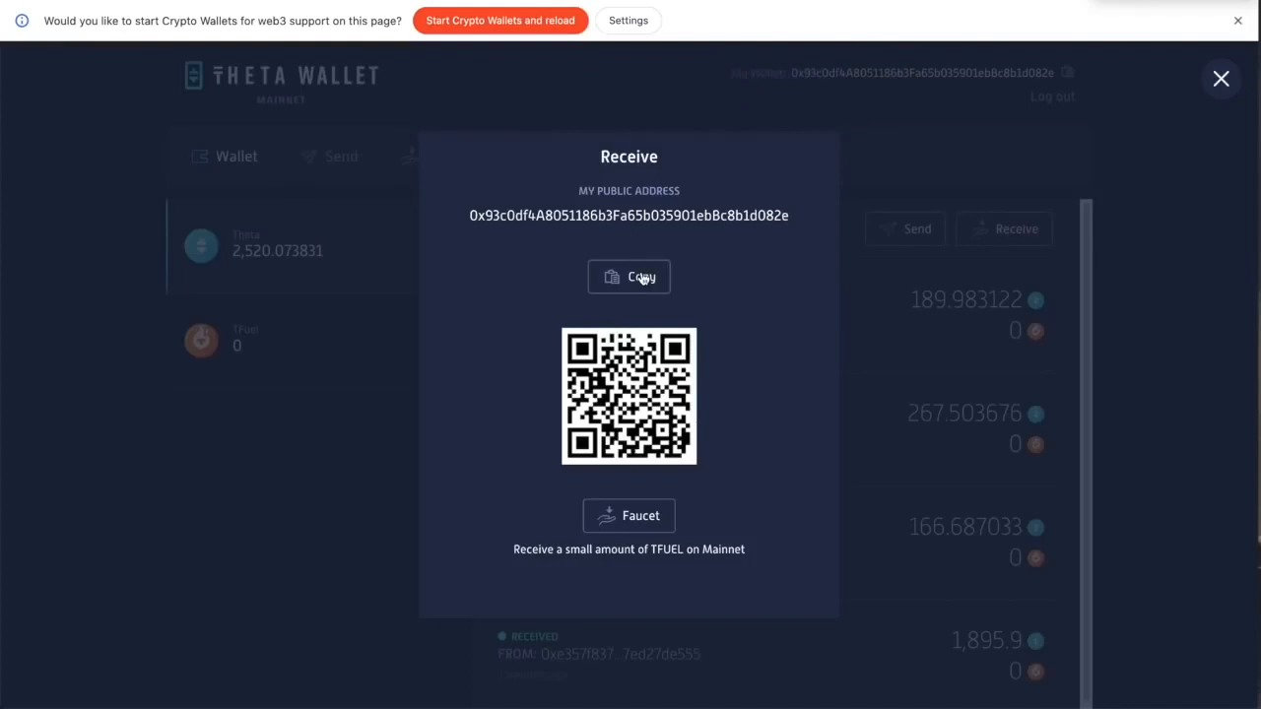
mouse_move(895, 145)
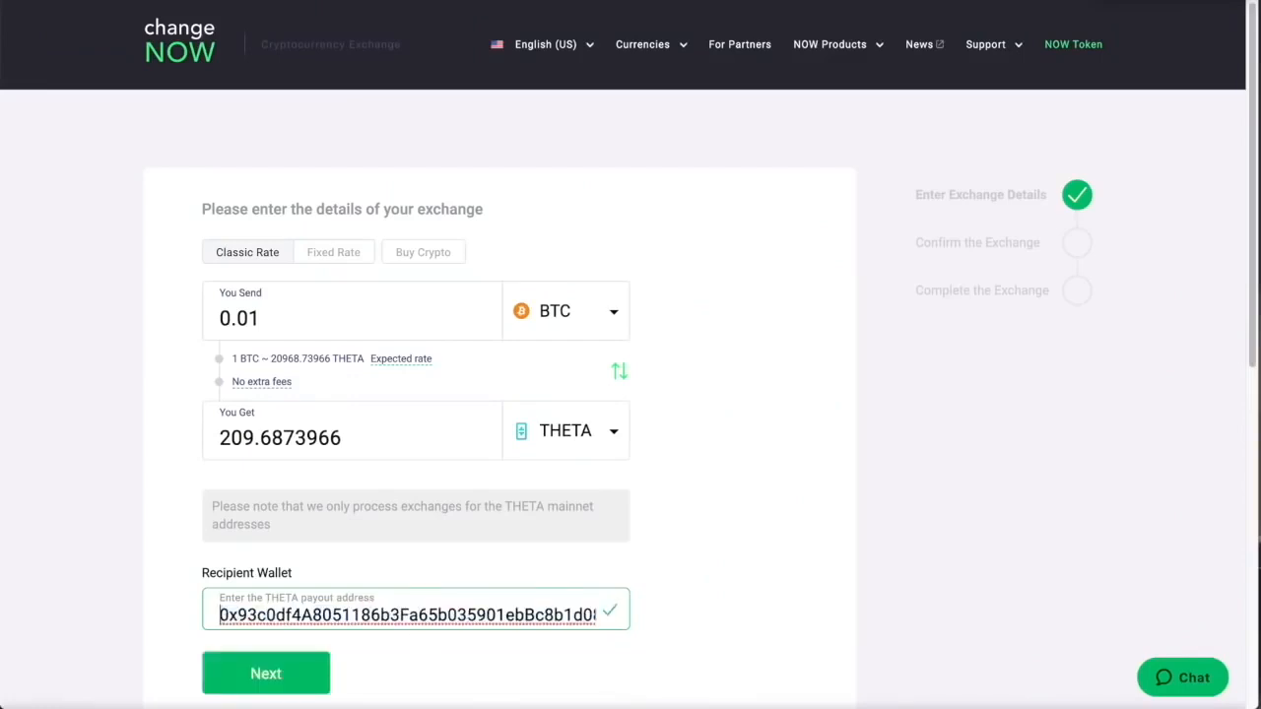
mouse_move(666, 530)
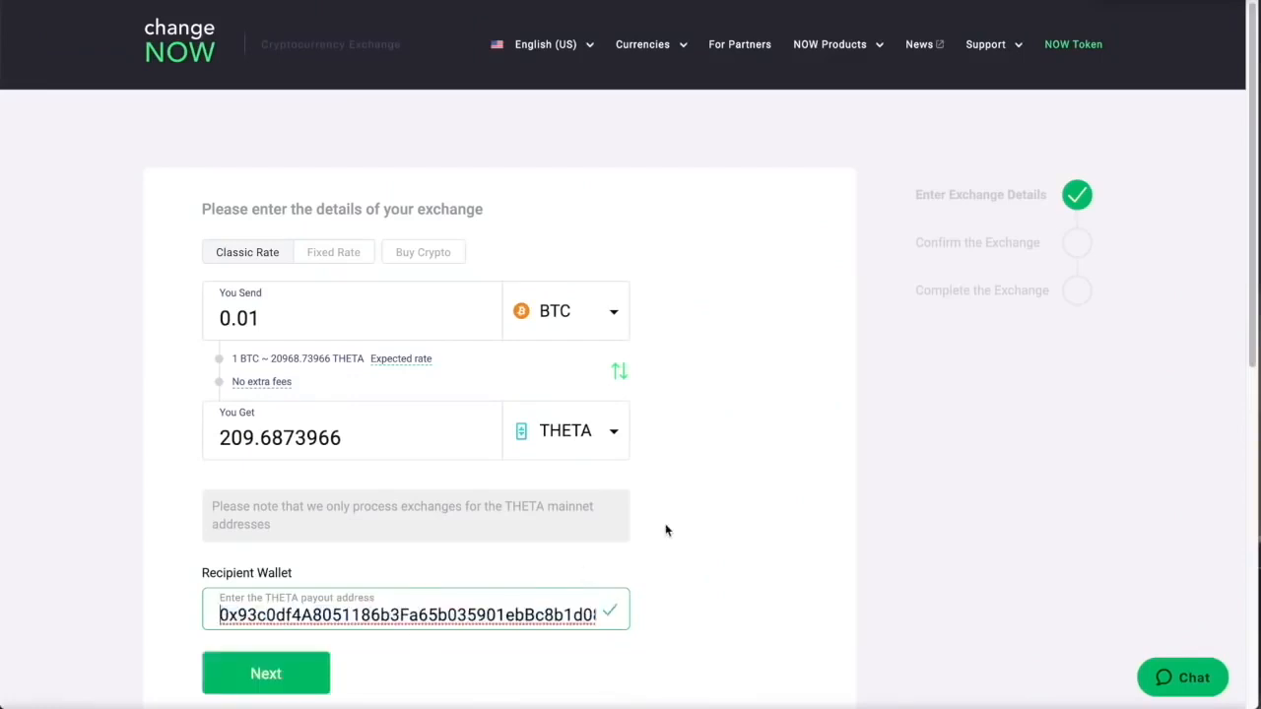
Review and confirm the 0.01 BTC to THETA exchange, getting a BTC deposit address
left_click(266, 673)
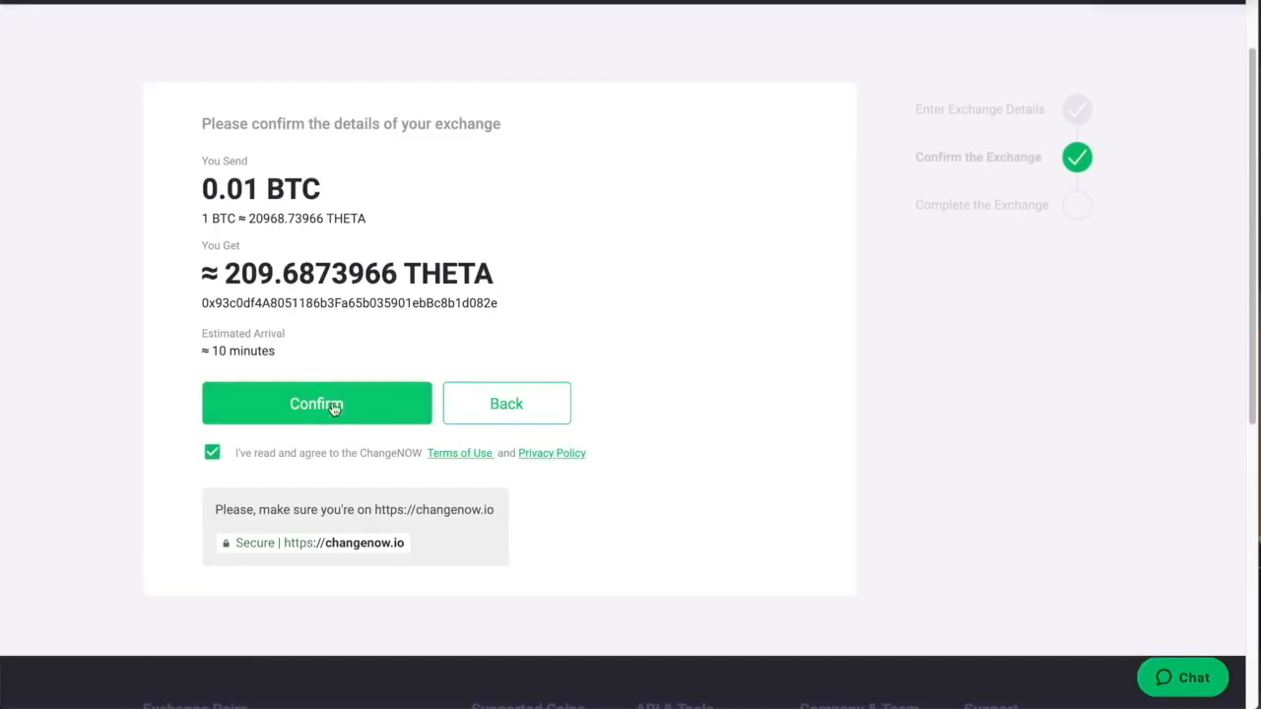
left_click(316, 403)
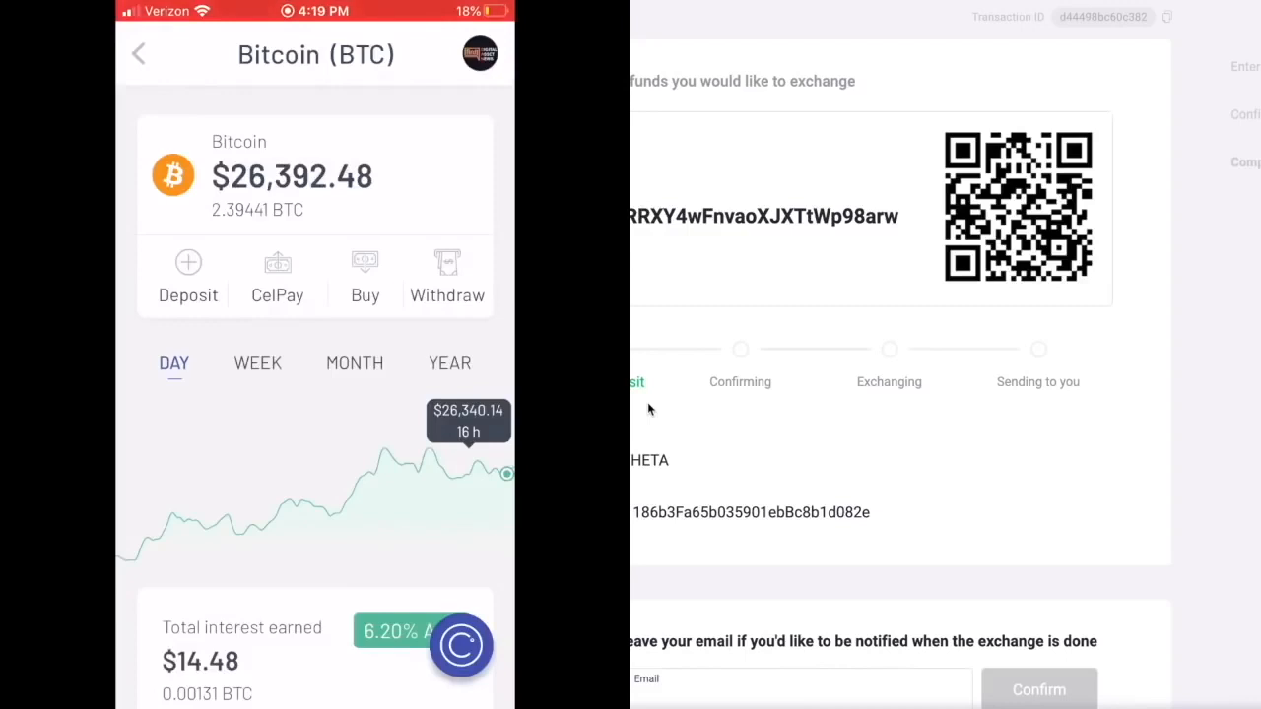
Set up a 0.01 BTC Celsius withdrawal to the ChangeNOW deposit address and submit it
left_click(446, 275)
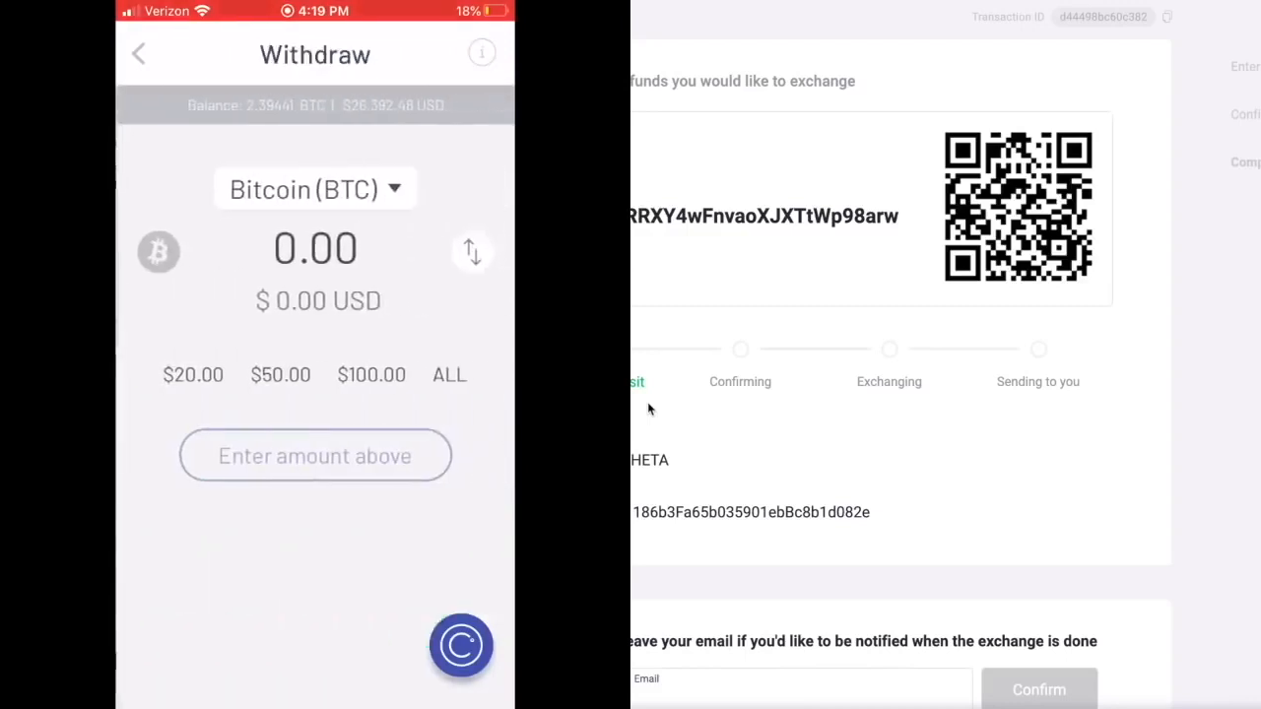
left_click(315, 248)
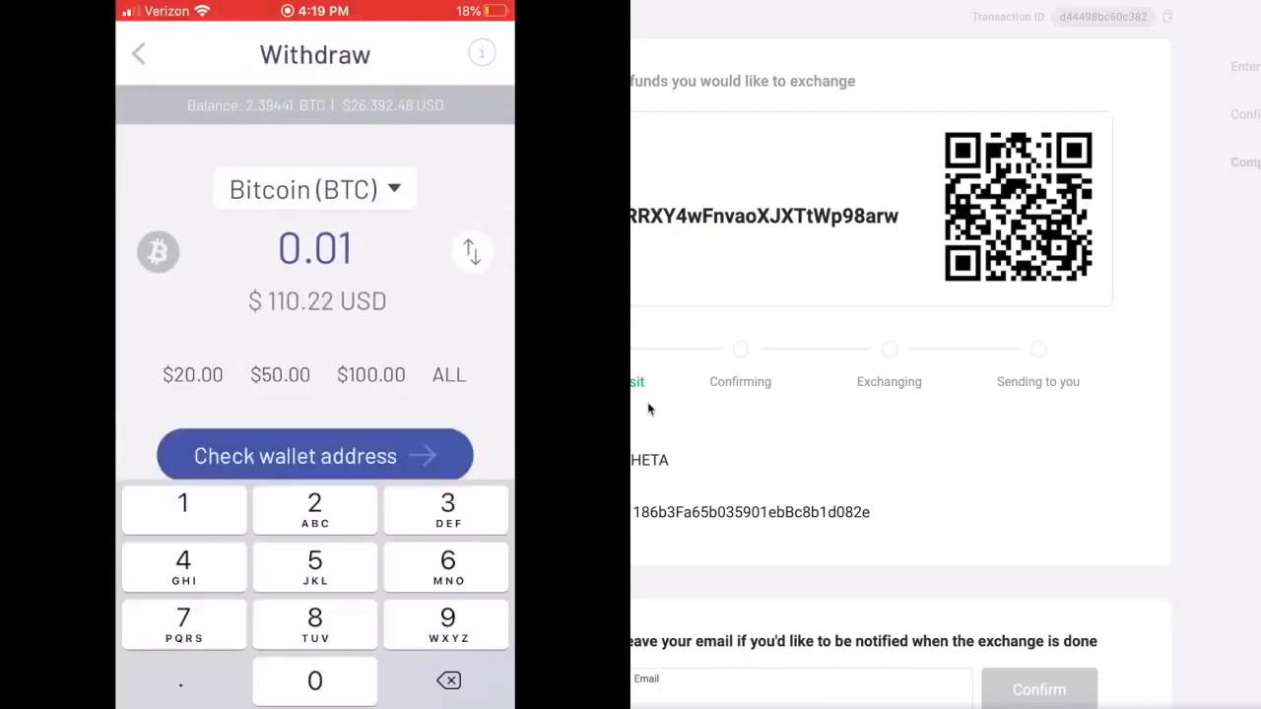
left_click(314, 455)
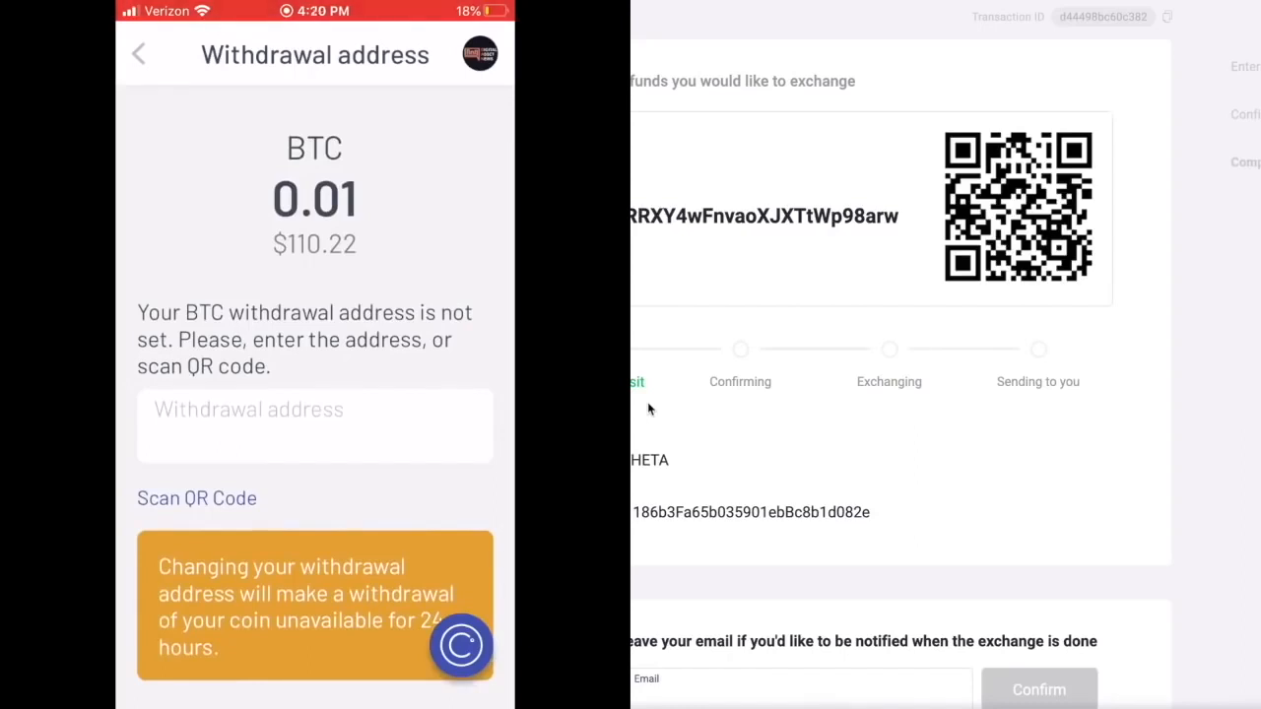
left_click(196, 498)
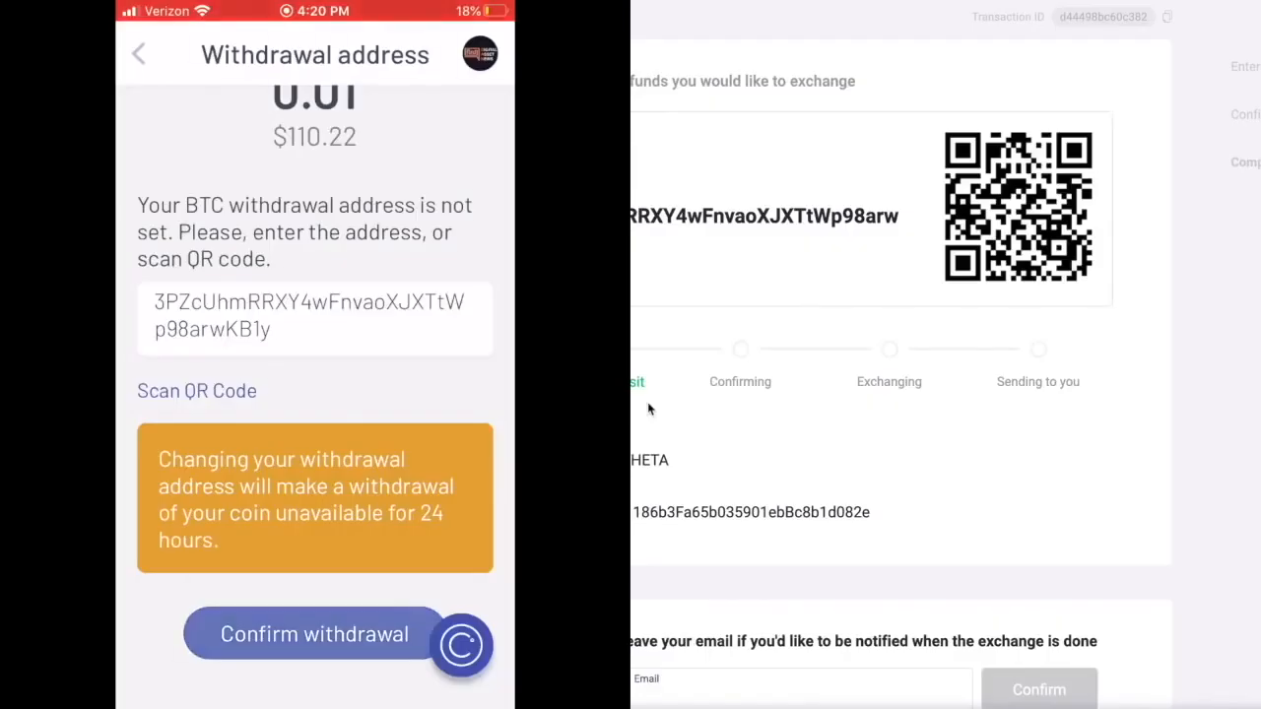
left_click(314, 633)
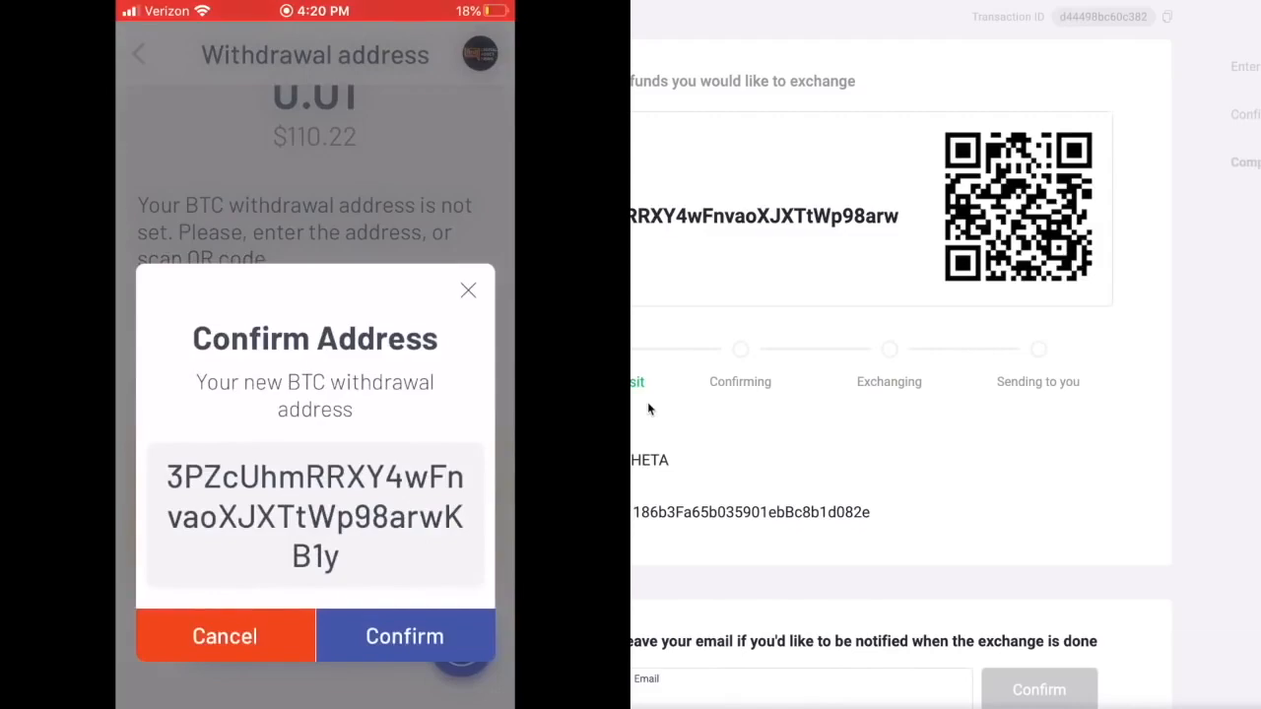
Confirm the ChangeNOW BTC address, send email verification for the 0.01 BTC withdrawal, and view the confirmation email
left_click(404, 635)
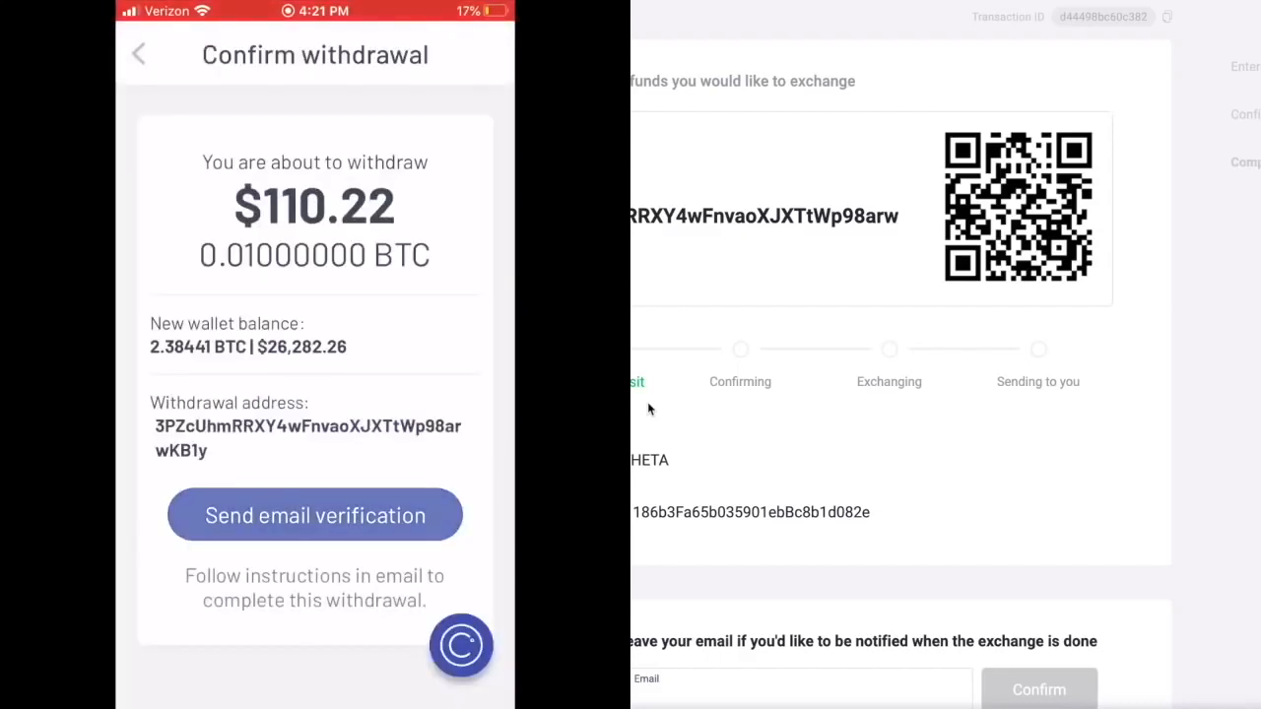
left_click(314, 516)
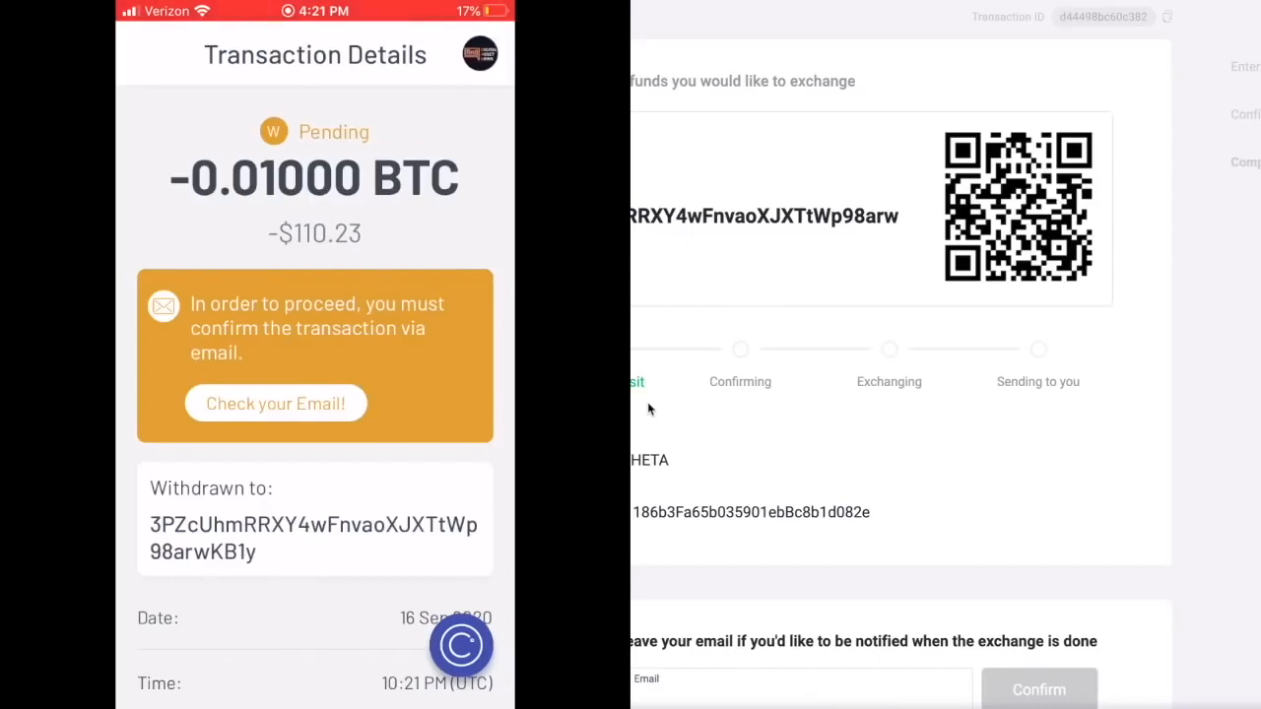
left_click(275, 403)
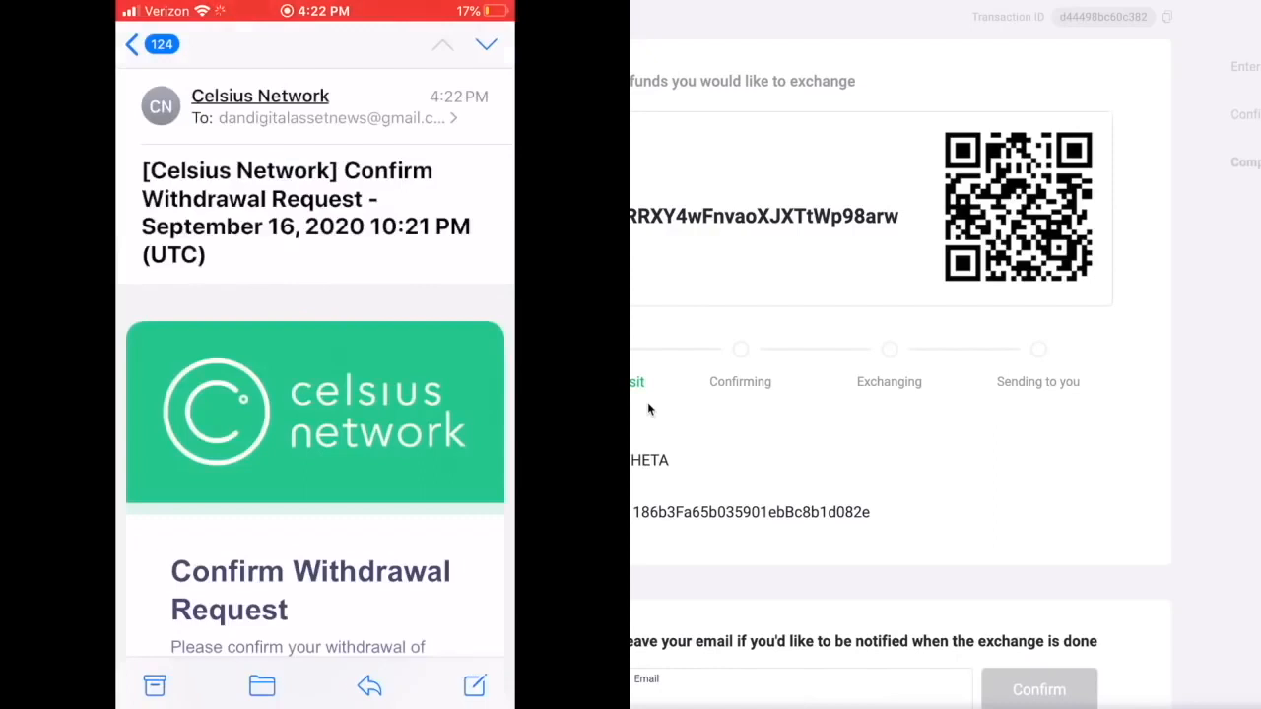
scroll("down", 3)
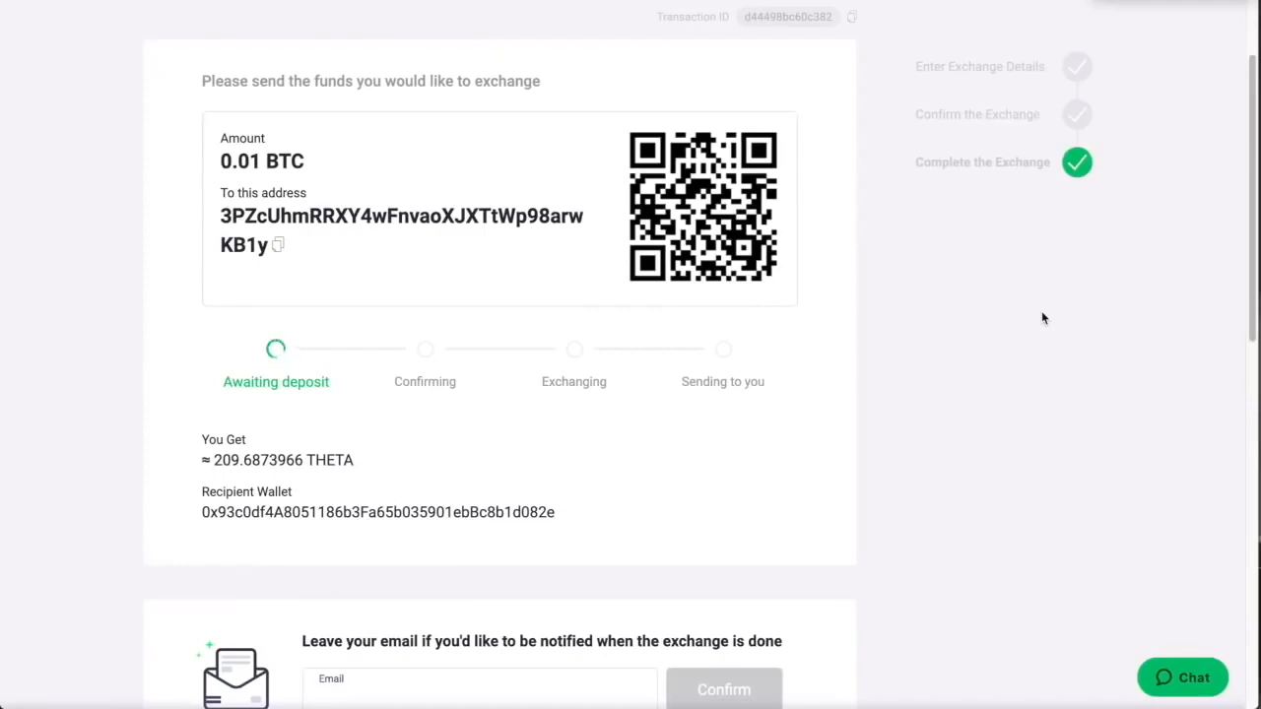
scroll("down", 3)
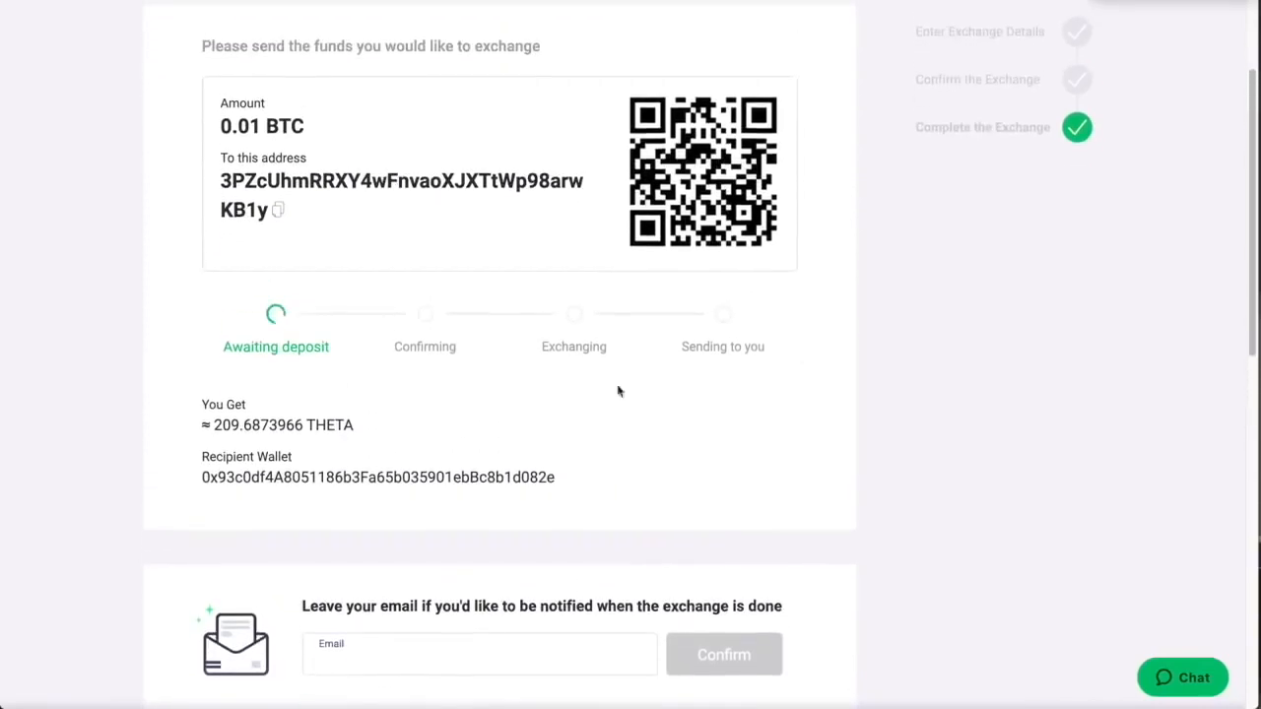
mouse_move(904, 358)
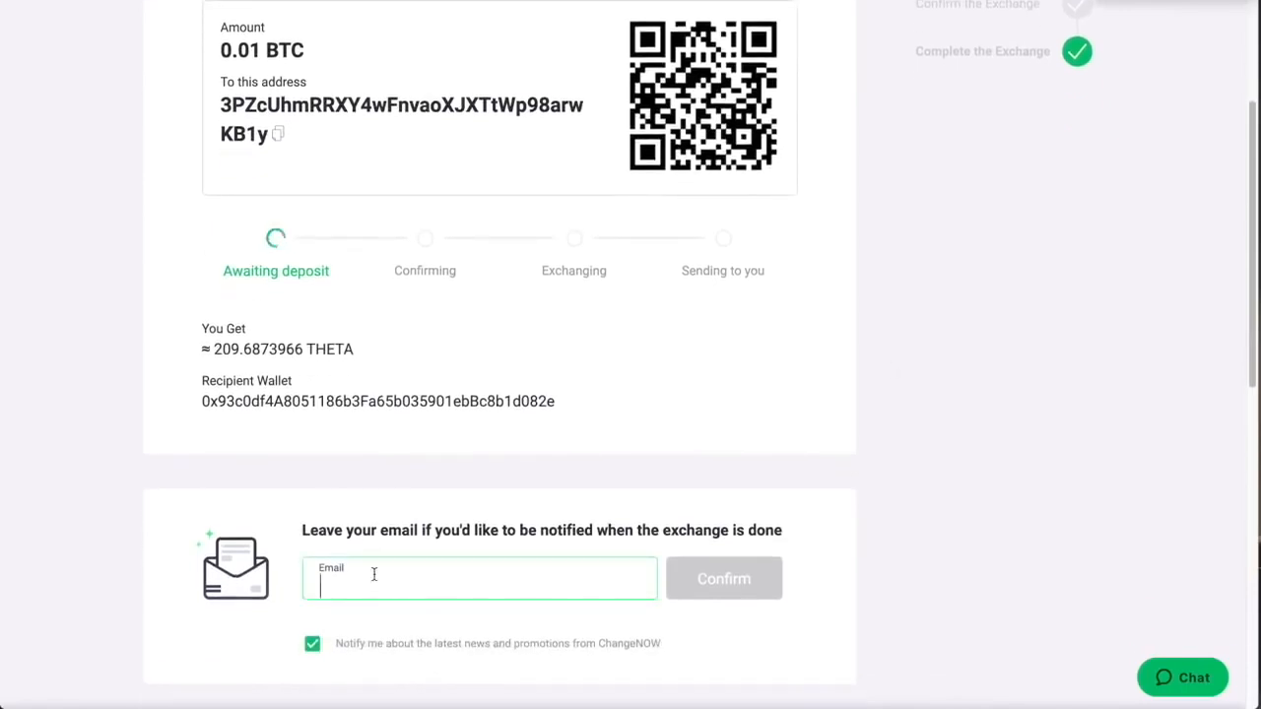
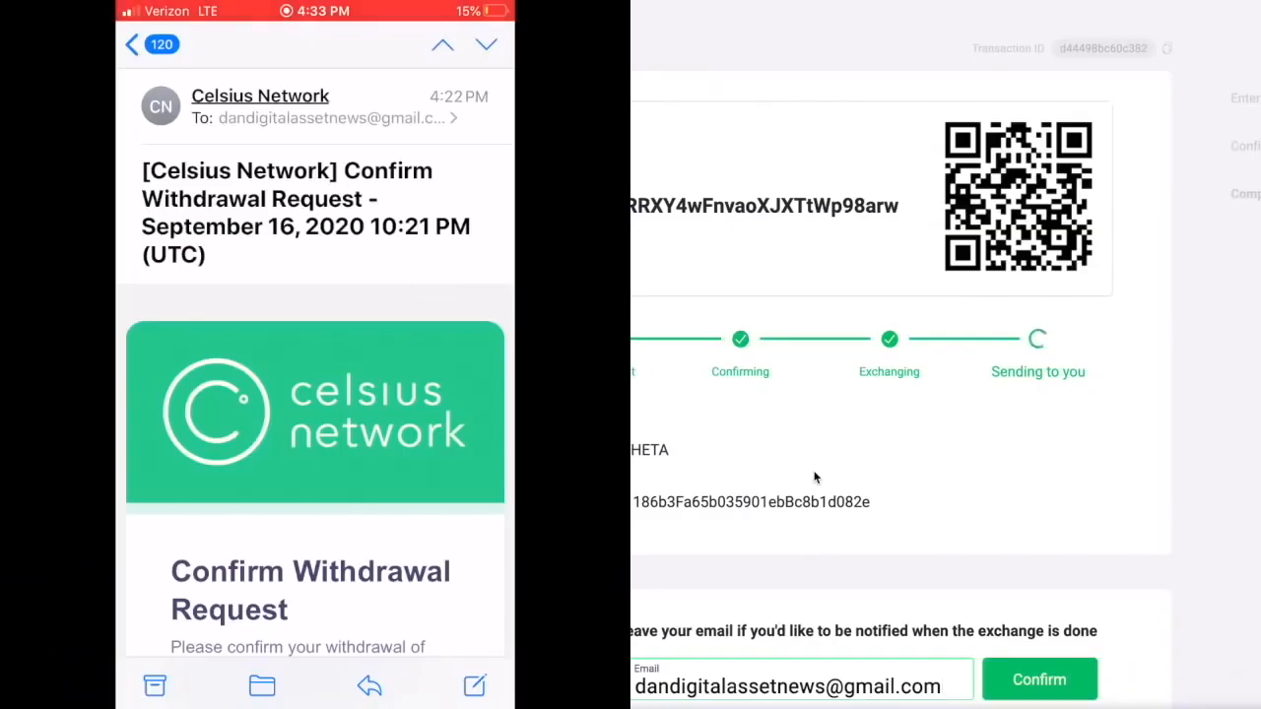
Scroll through the Celsius Confirm Withdrawal Request email to reach its confirmation link
scroll("down", 3)
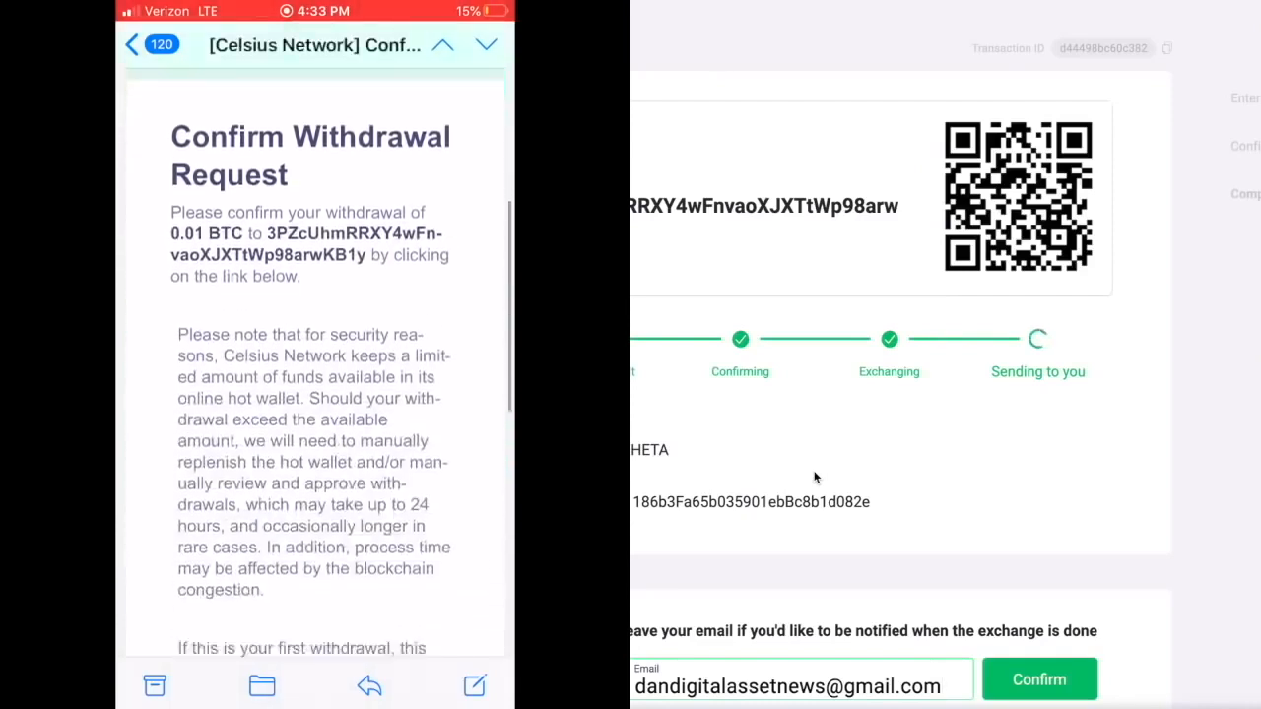
scroll("down", 3)
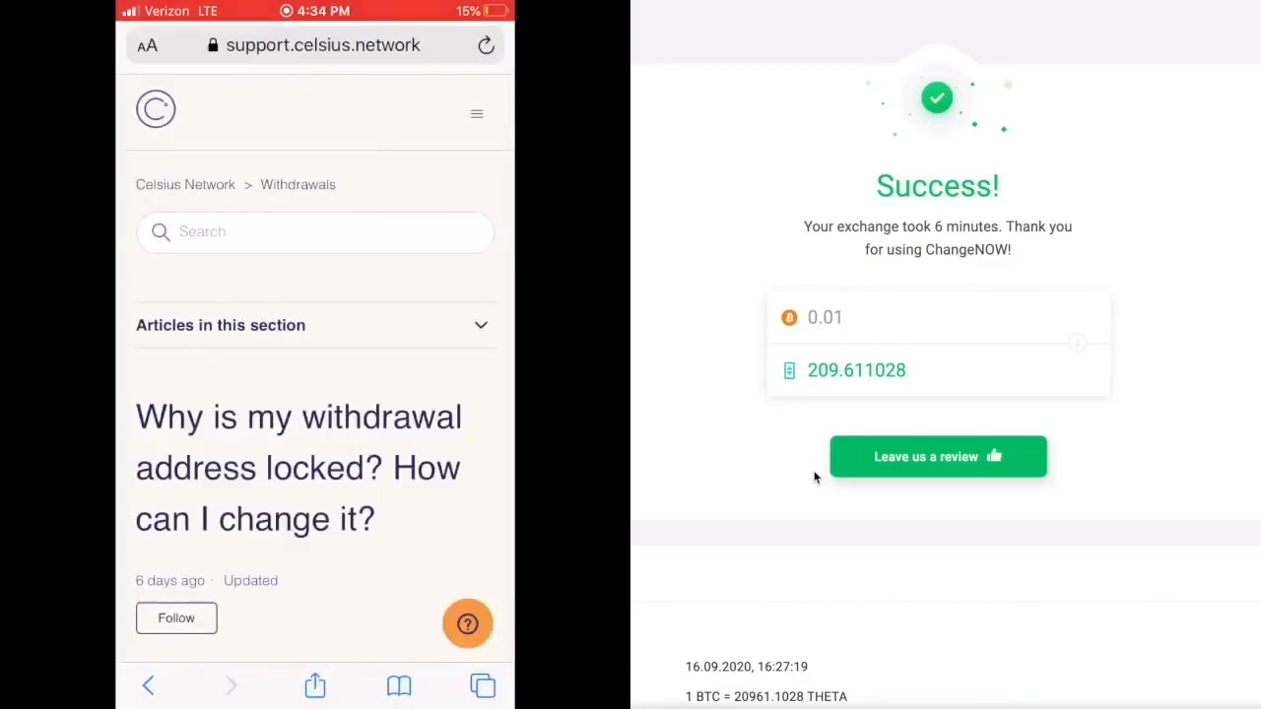
scroll("down", 3)
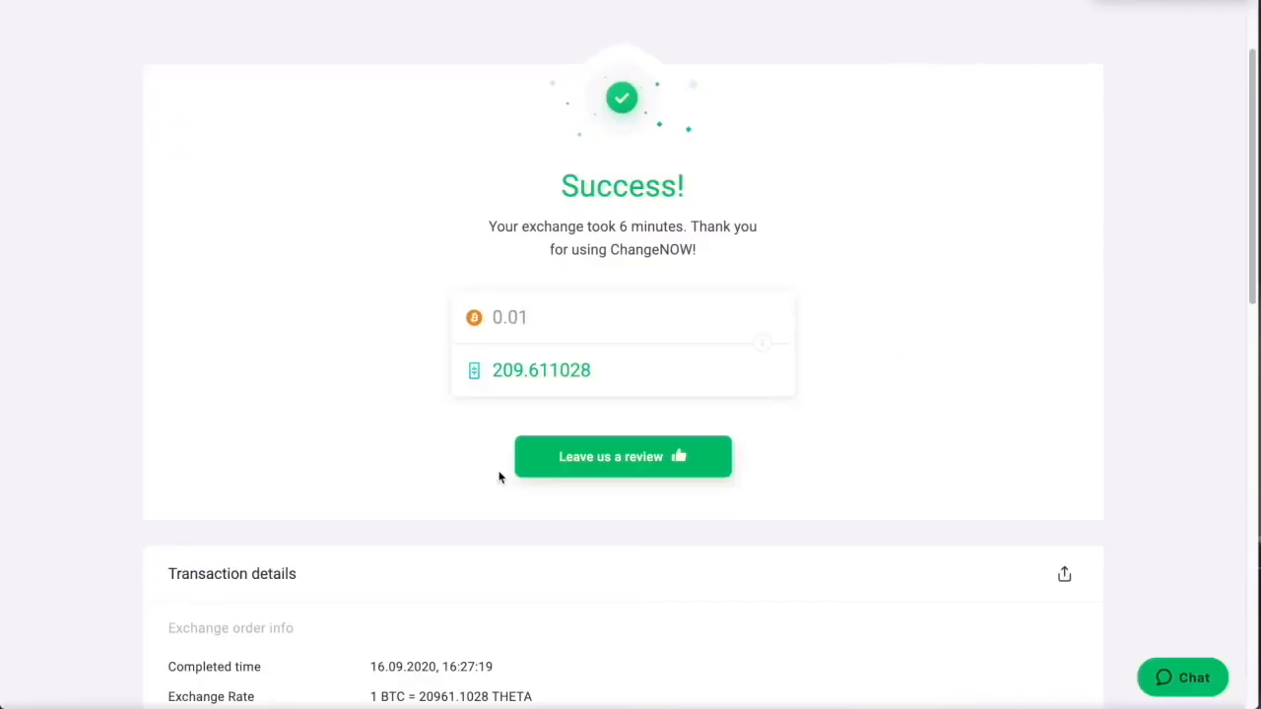
mouse_move(946, 183)
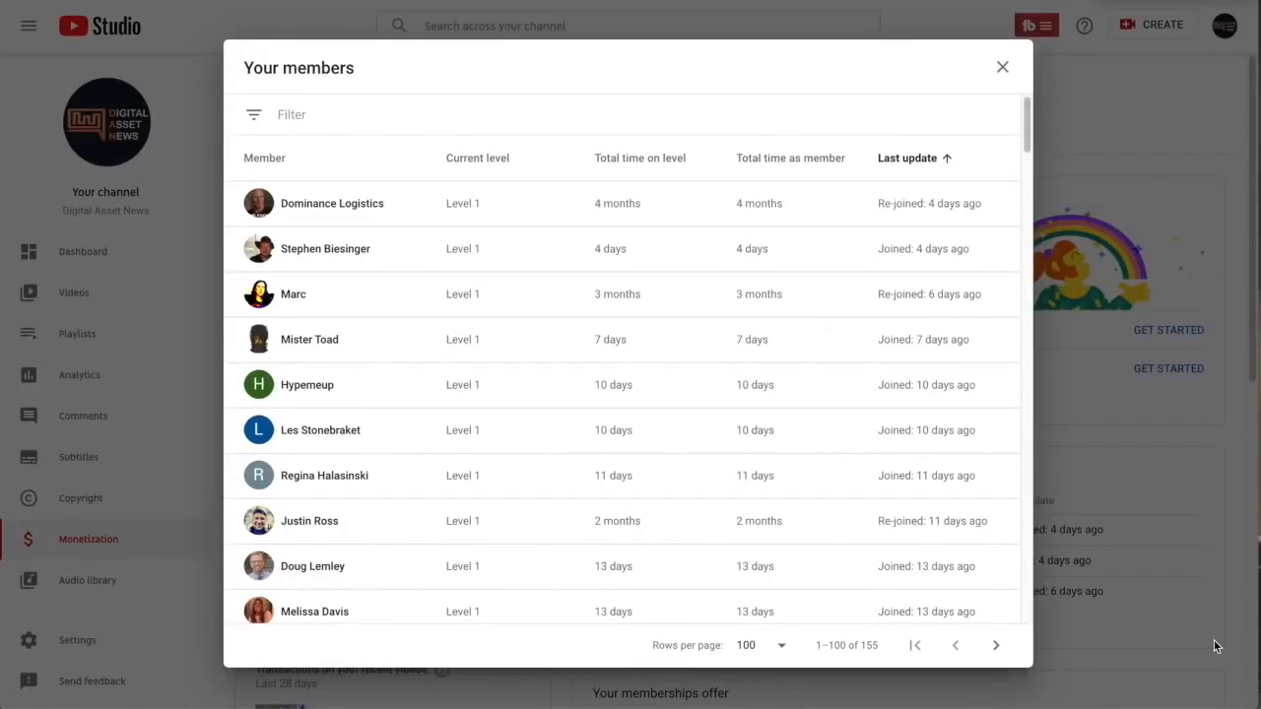
mouse_move(922, 490)
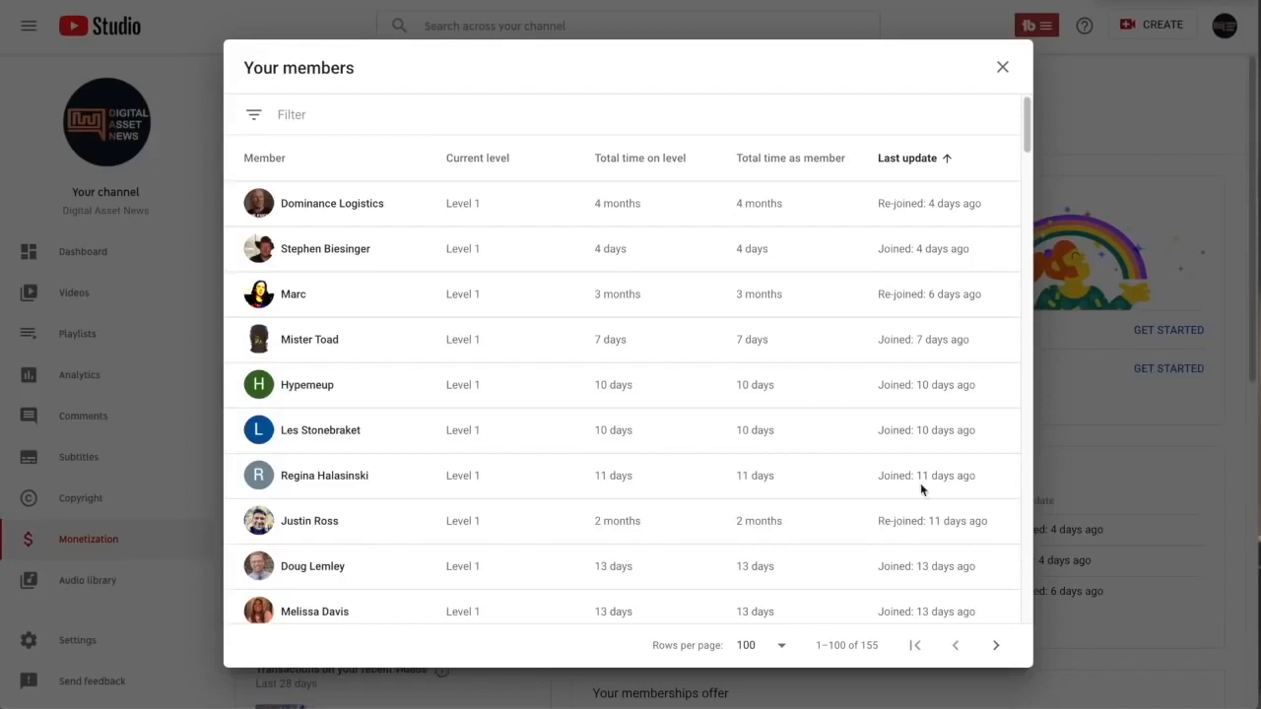
Scroll through the members table down to the three-month members near the end of the first 100
scroll("down", 3)
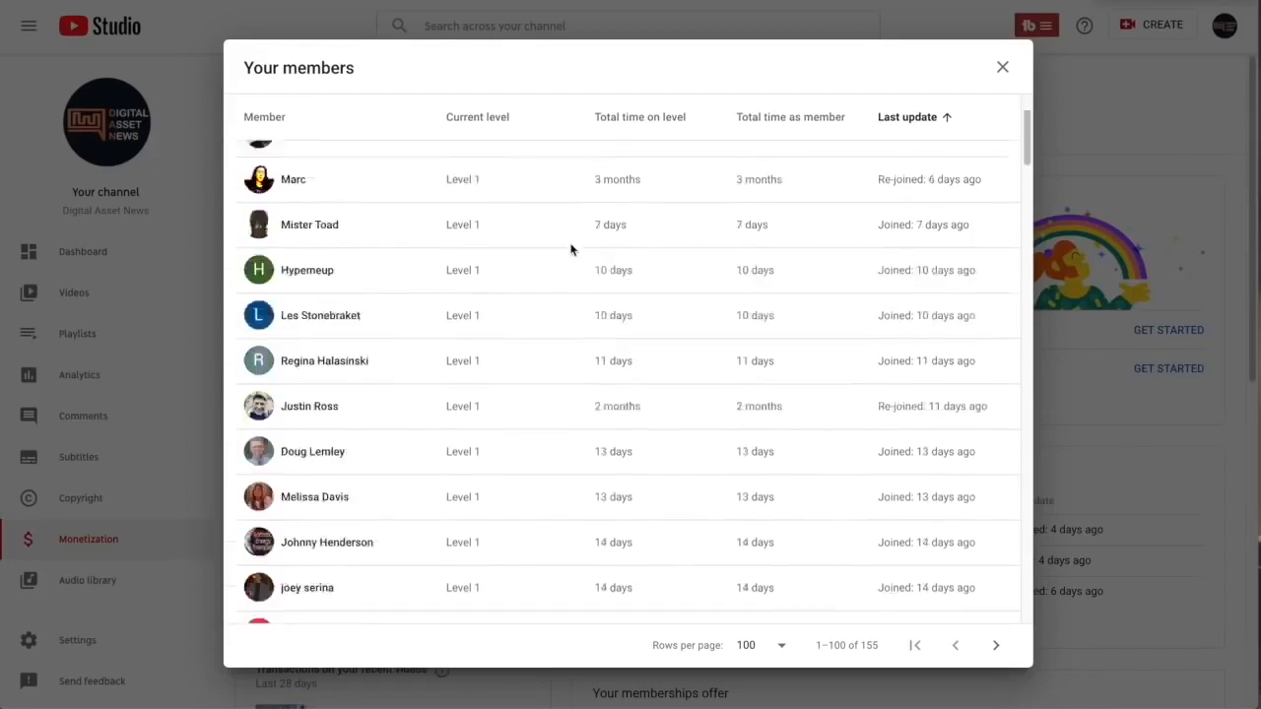
scroll("down", 3)
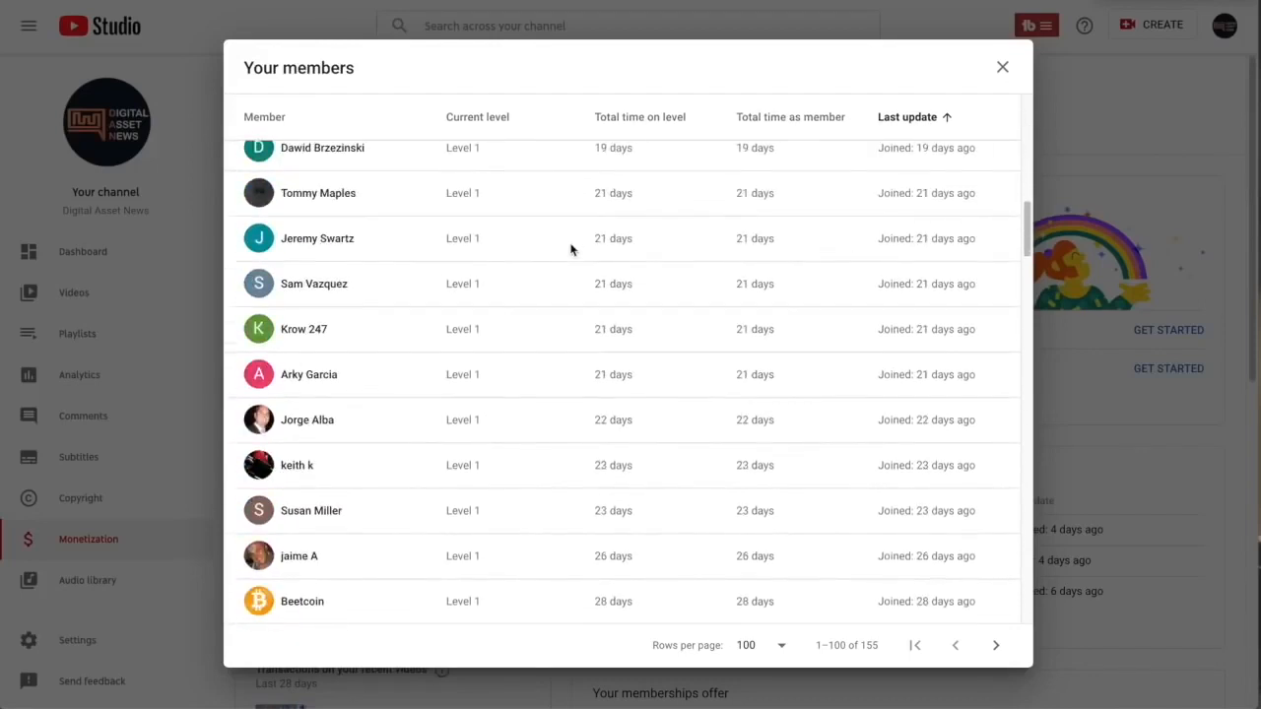
scroll("down", 3)
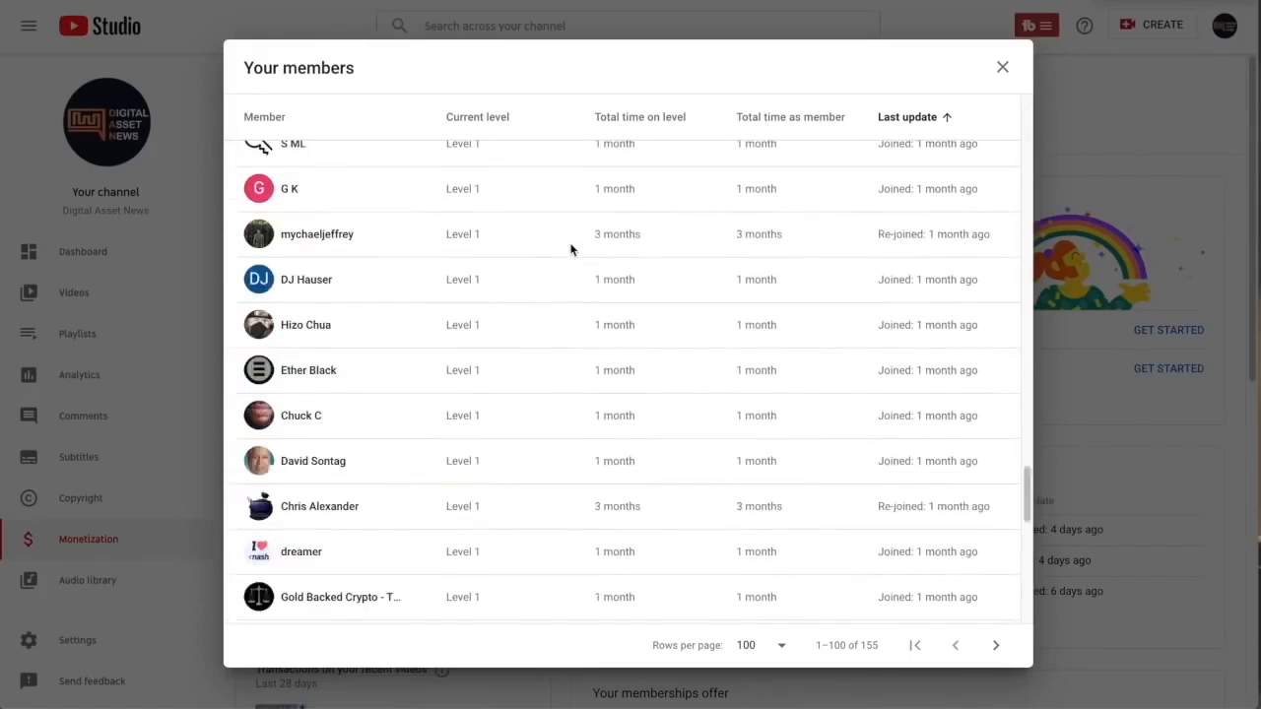
scroll("down", 3)
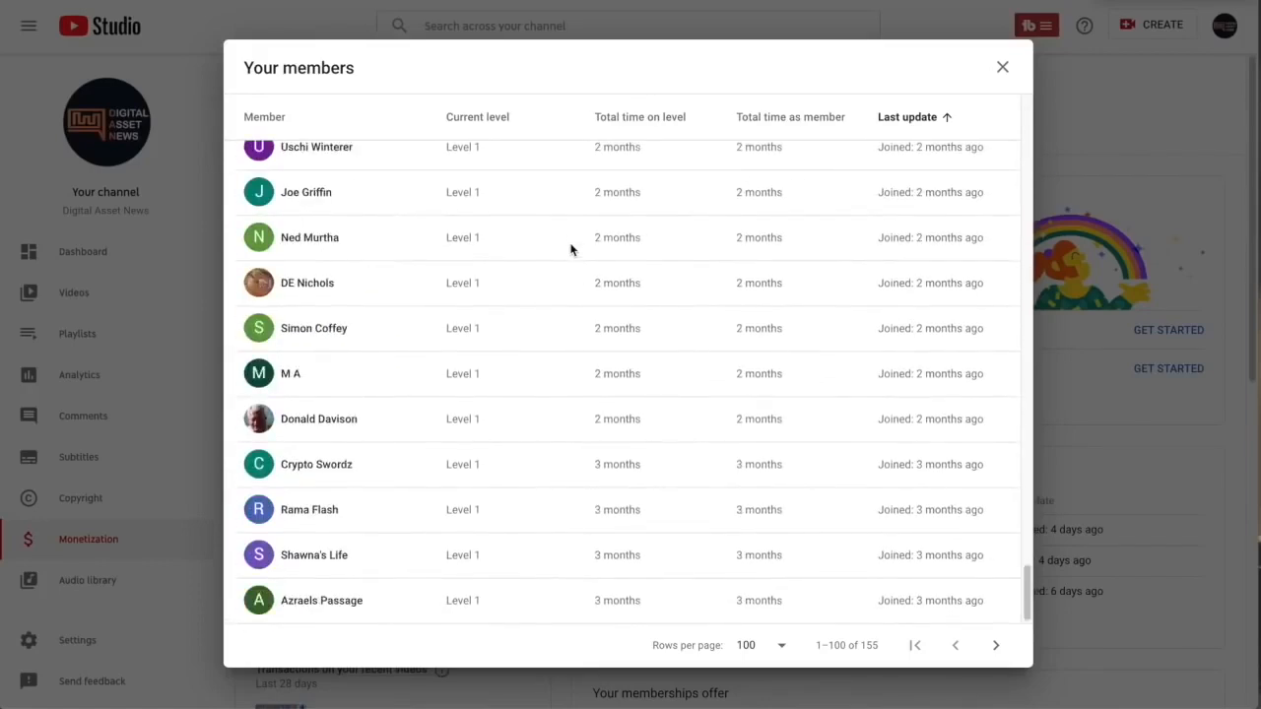